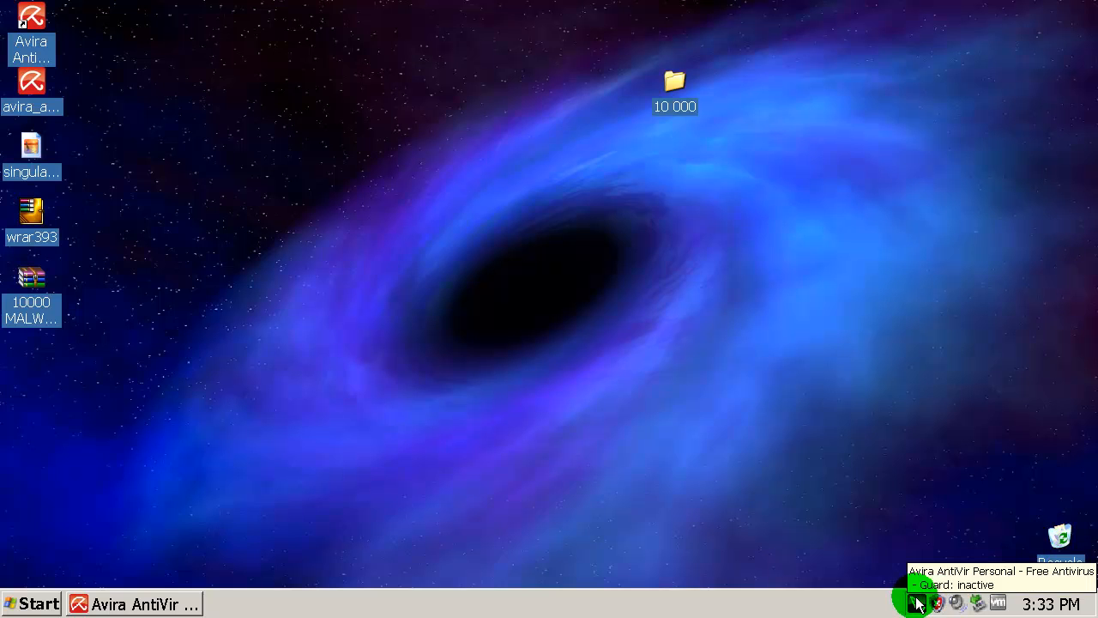
Run Avira's update from the tray menu and close the Updater once it reports up to date
right_click(918, 603)
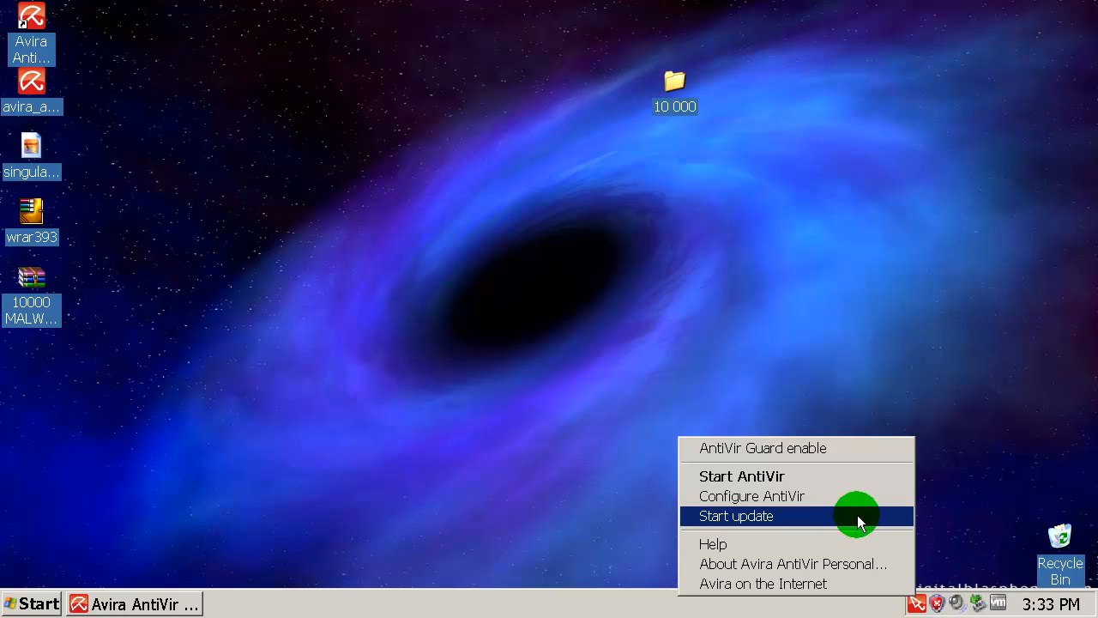
click(736, 516)
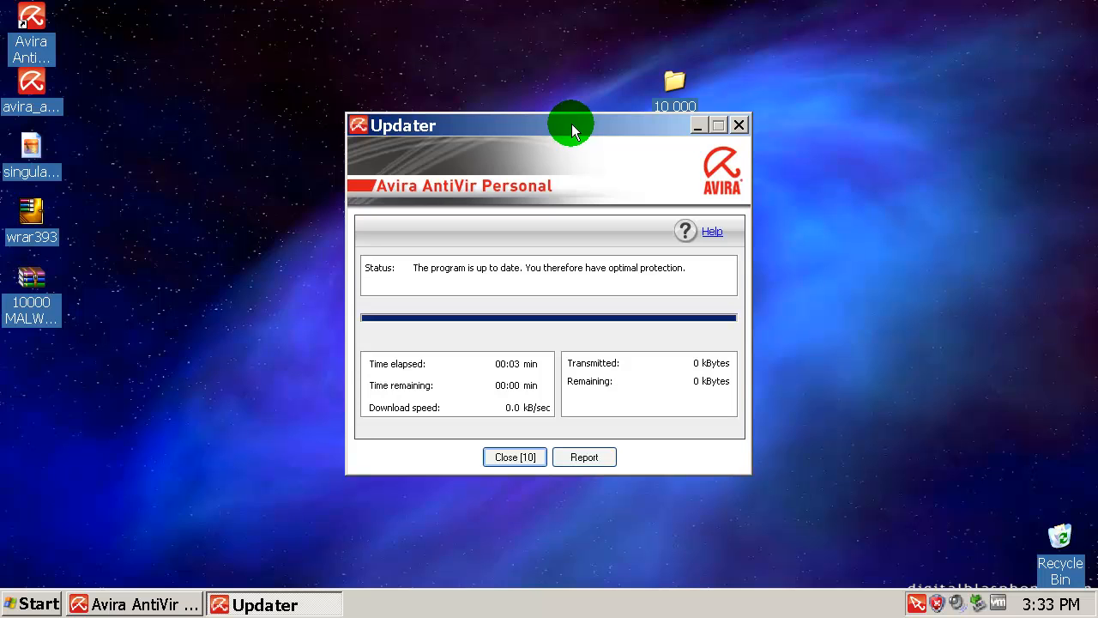
click(514, 457)
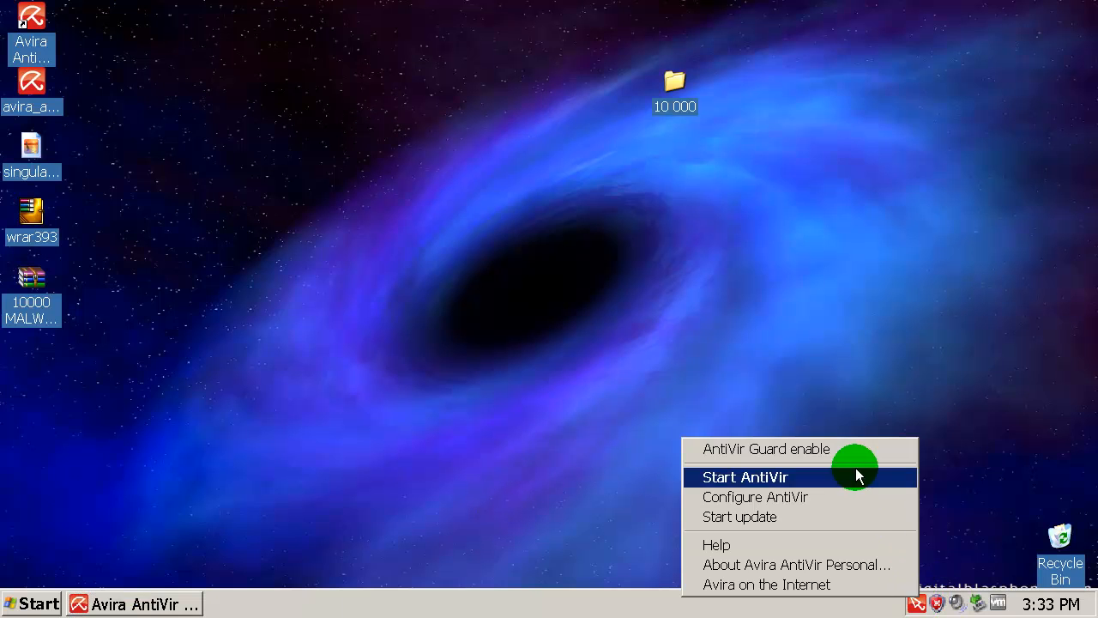
Enable expert mode and review the Scanner and Guard heuristic settings, then save with OK
click(745, 477)
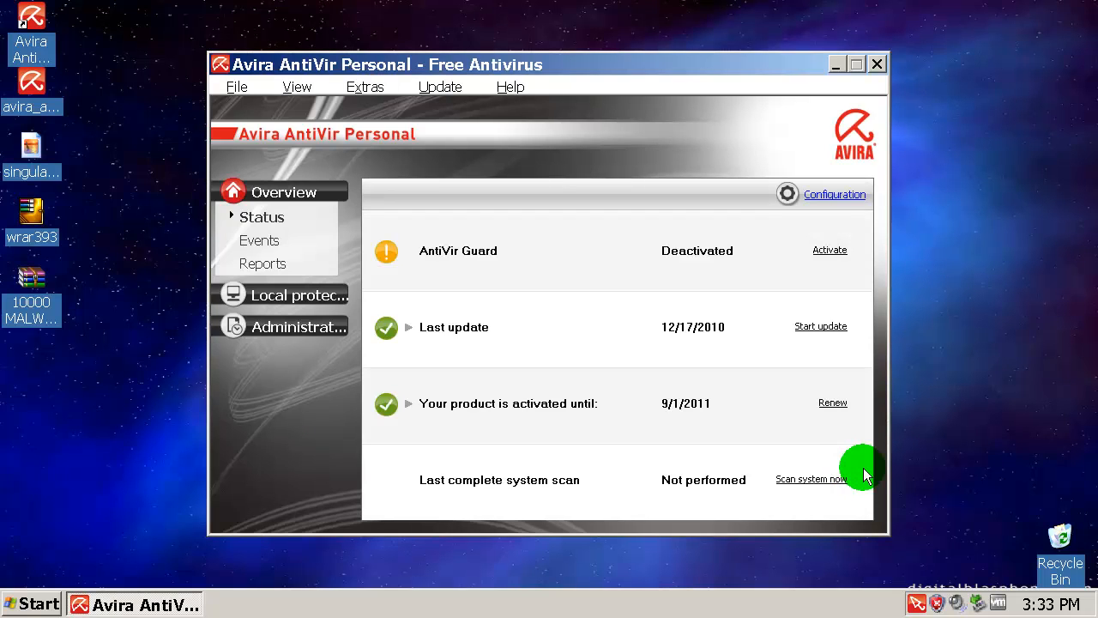
mouse_move(892, 510)
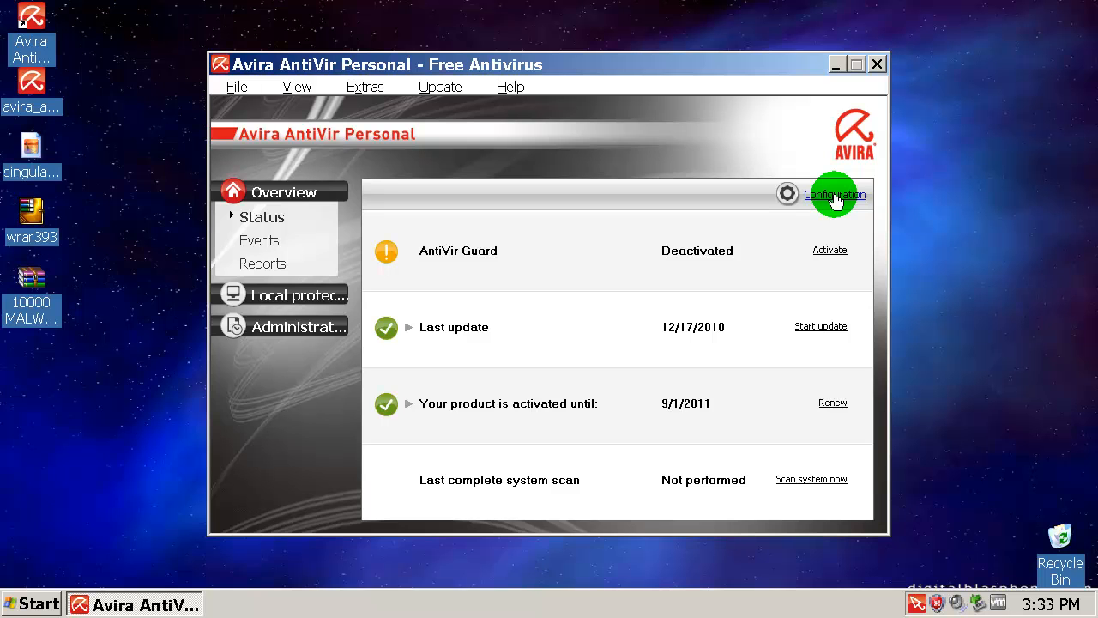
click(834, 193)
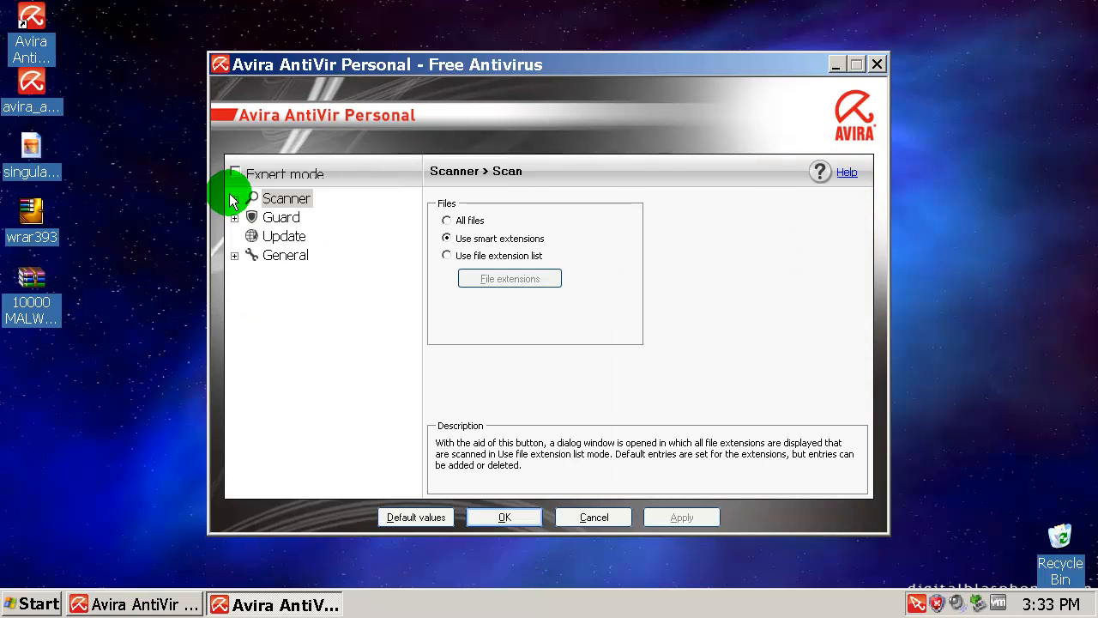
click(235, 174)
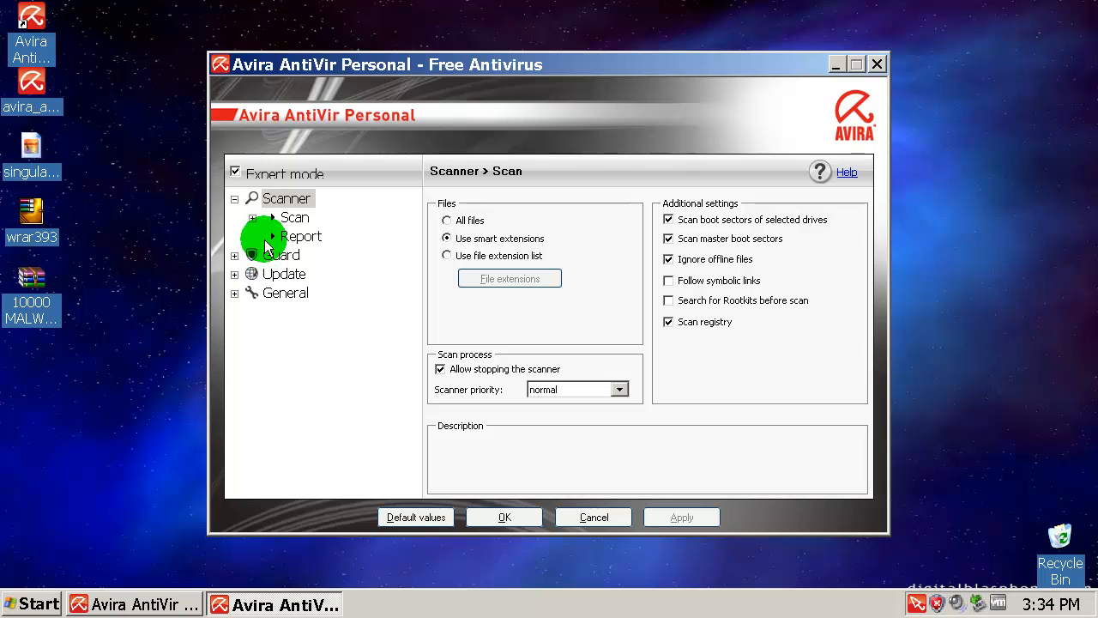
click(251, 217)
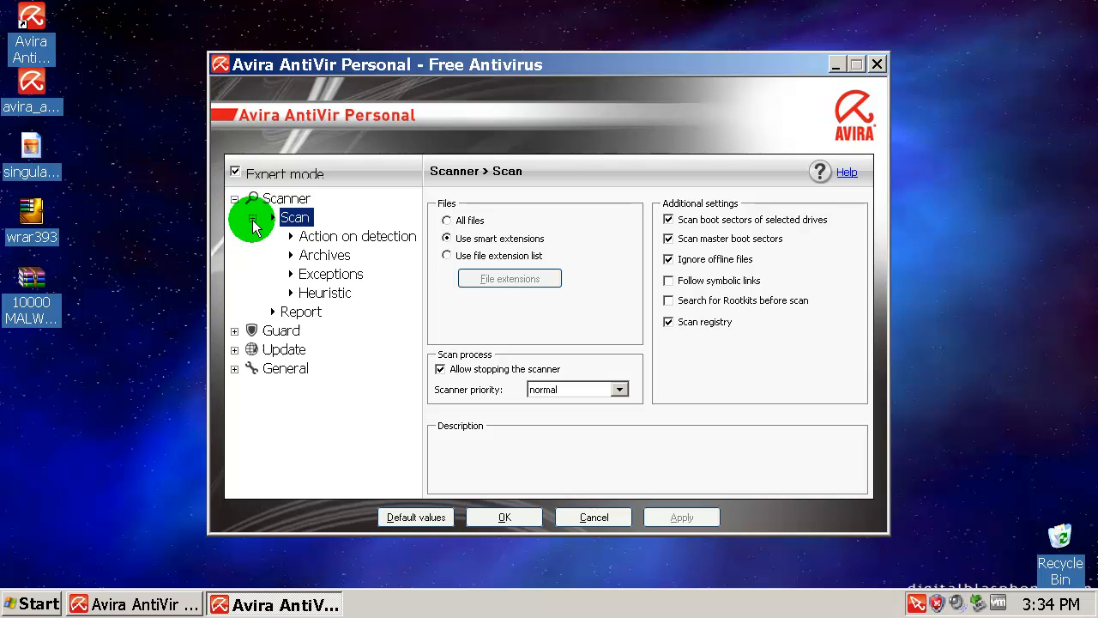
click(325, 292)
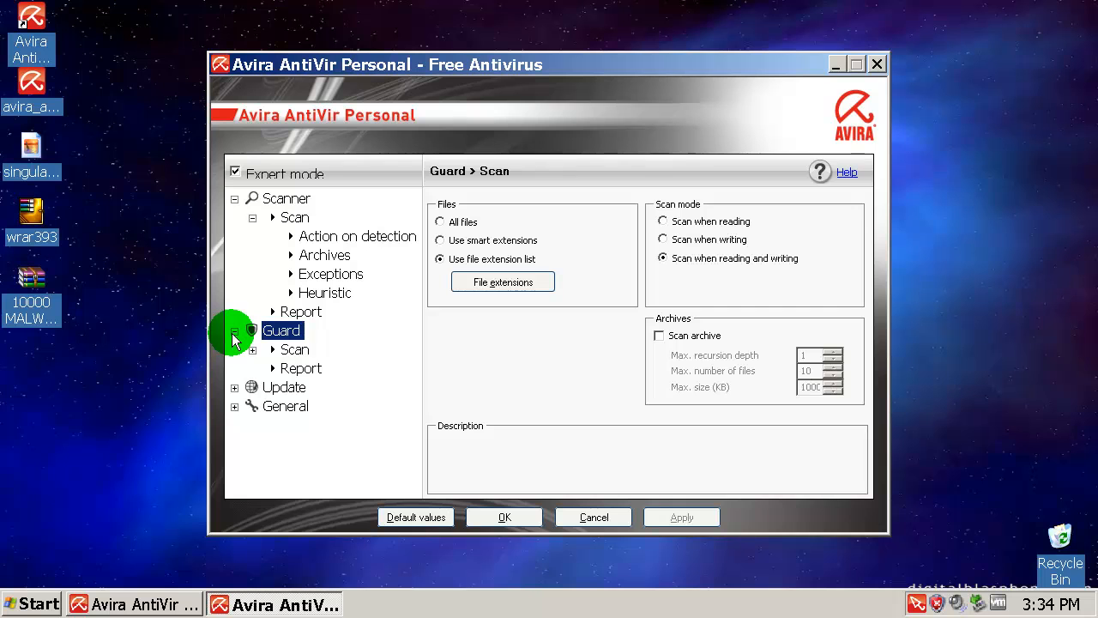
click(253, 330)
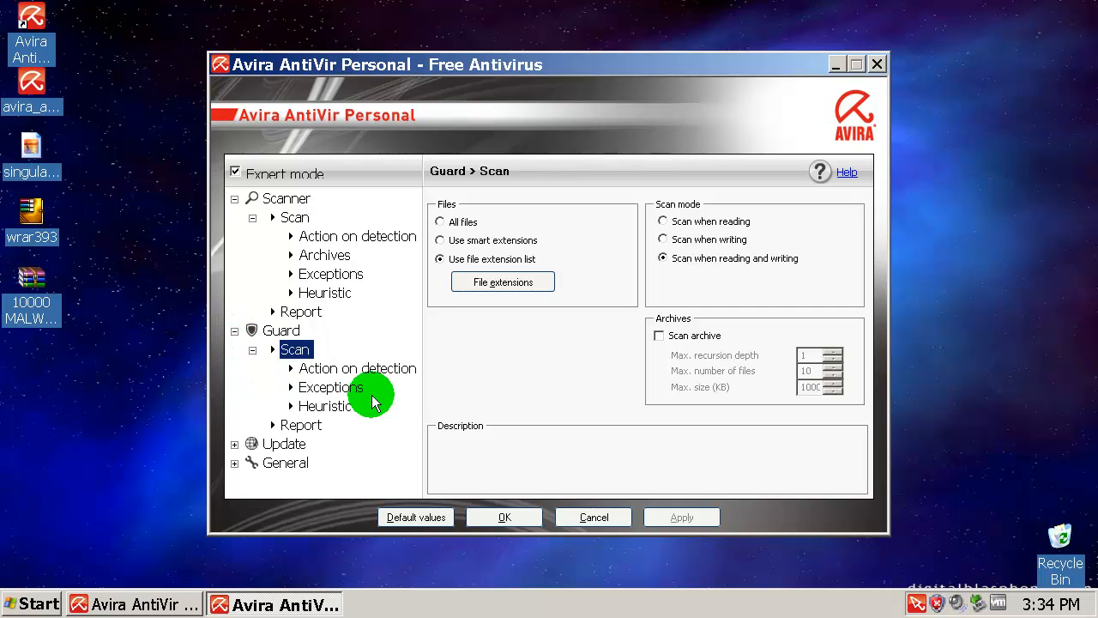
click(324, 405)
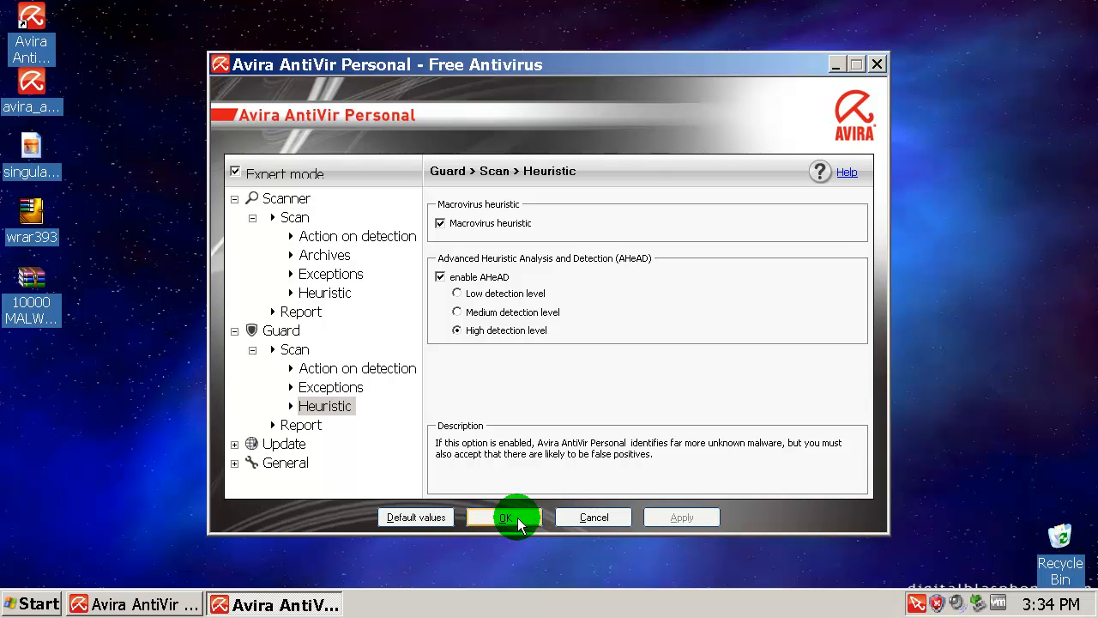
click(506, 517)
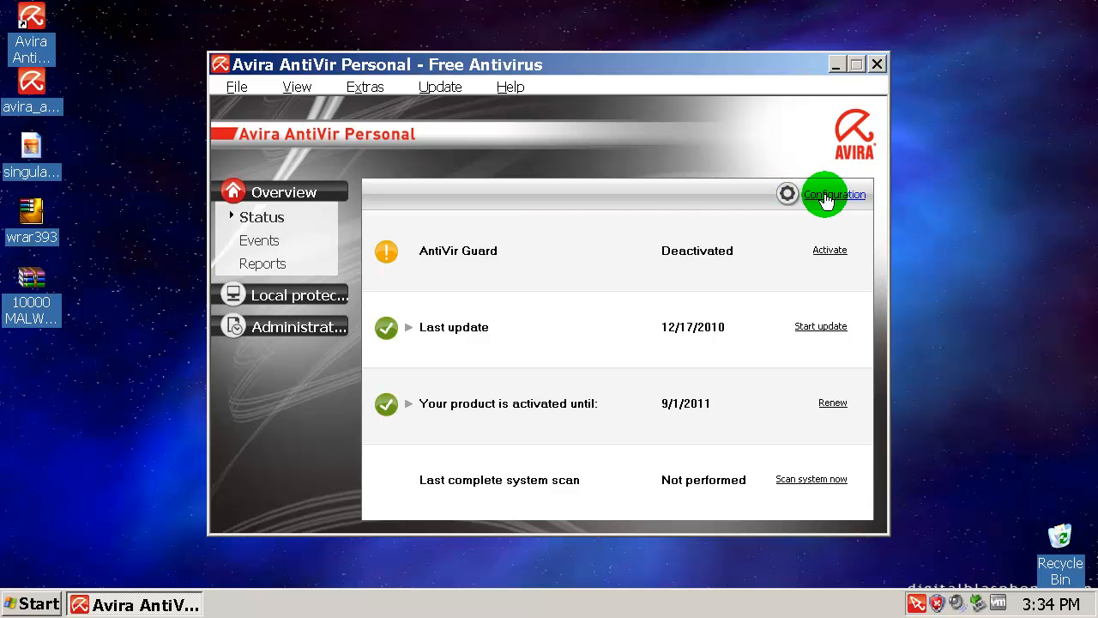
Tick Select all under General > Threat categories, then apply and save
click(834, 194)
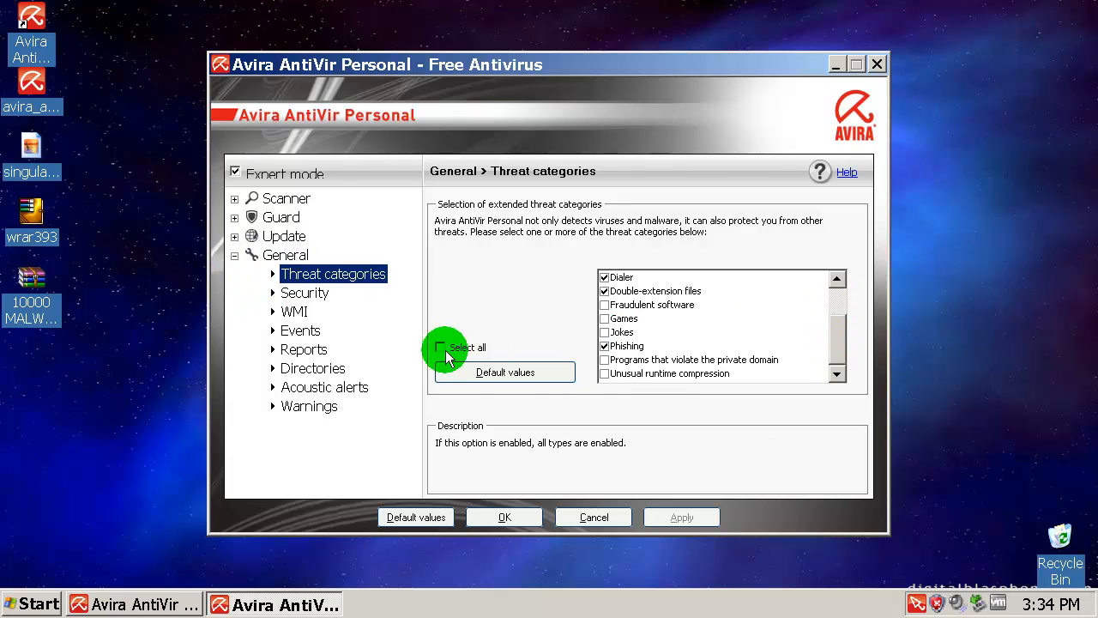
click(440, 346)
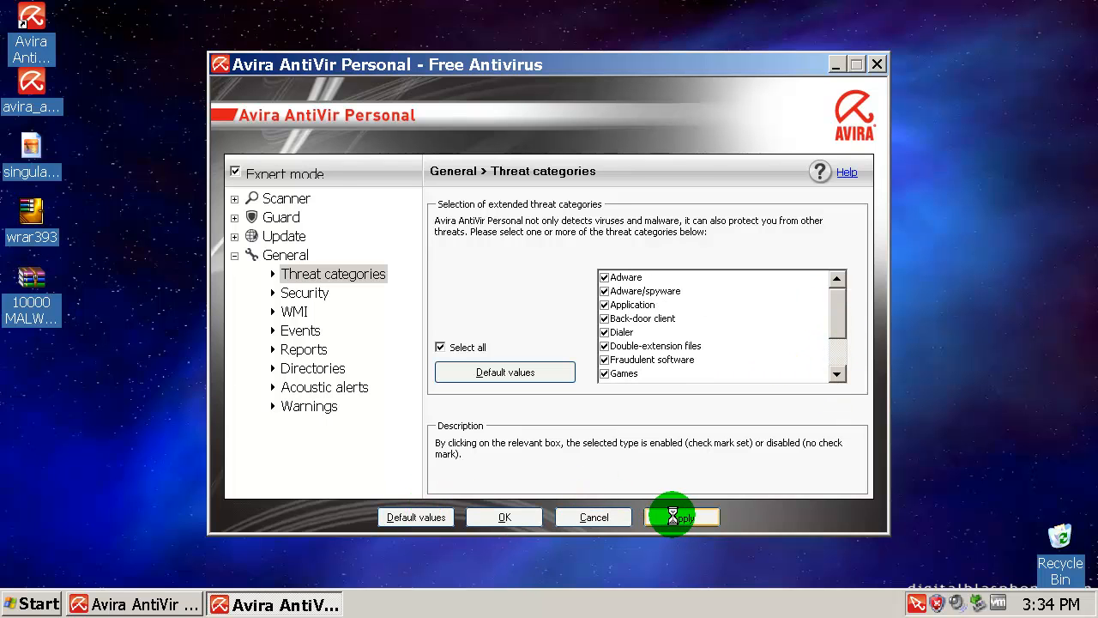
click(681, 516)
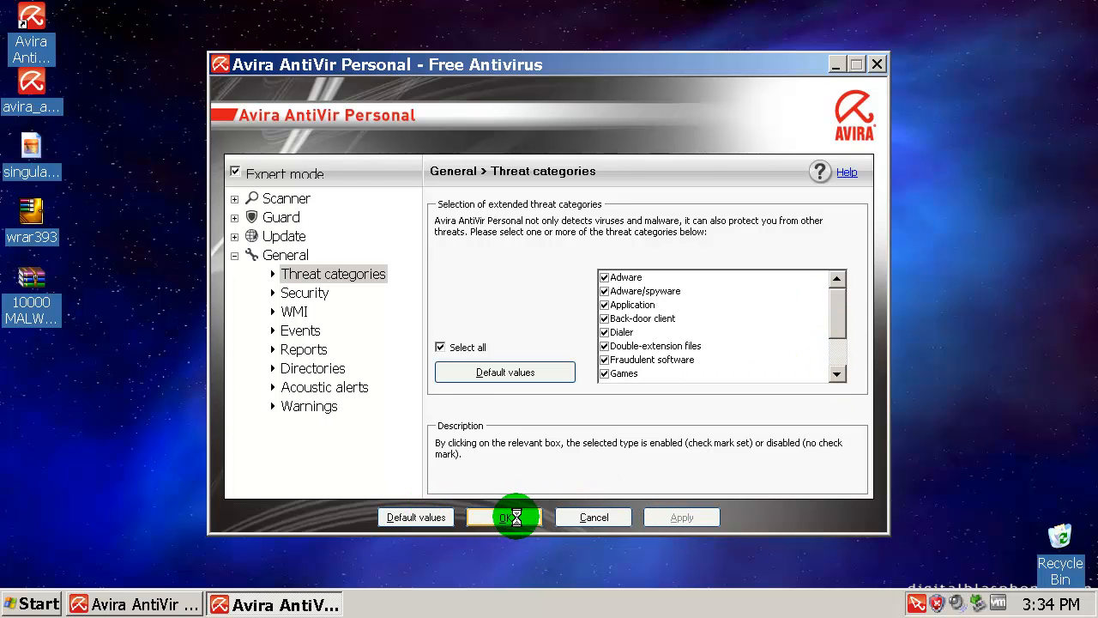
click(505, 516)
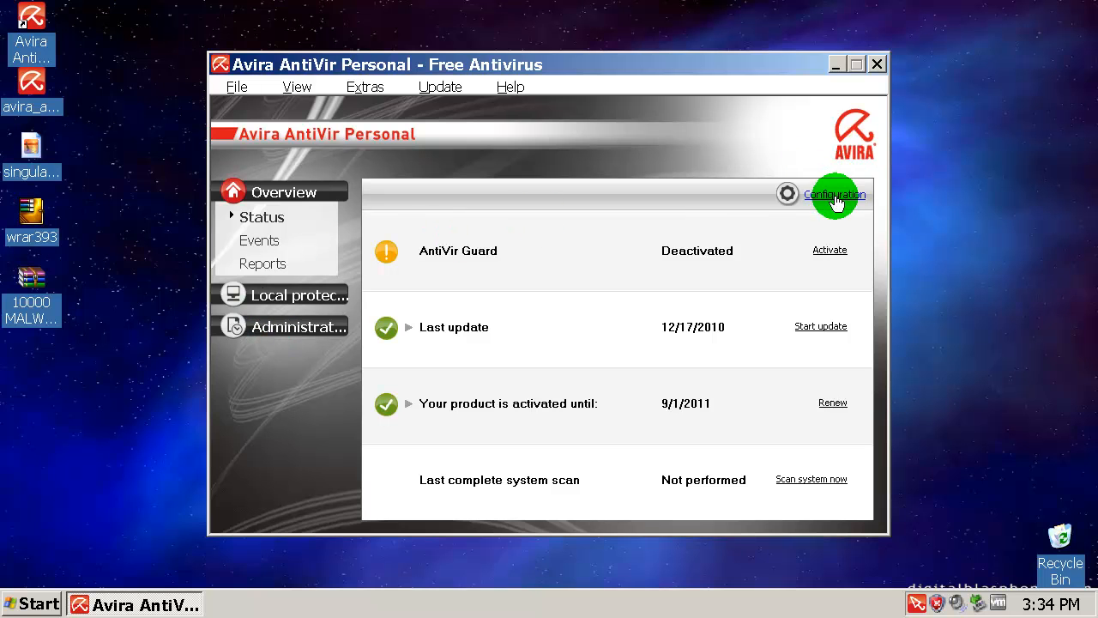
Set General > Acoustic alerts to No warning, then apply and save
click(834, 194)
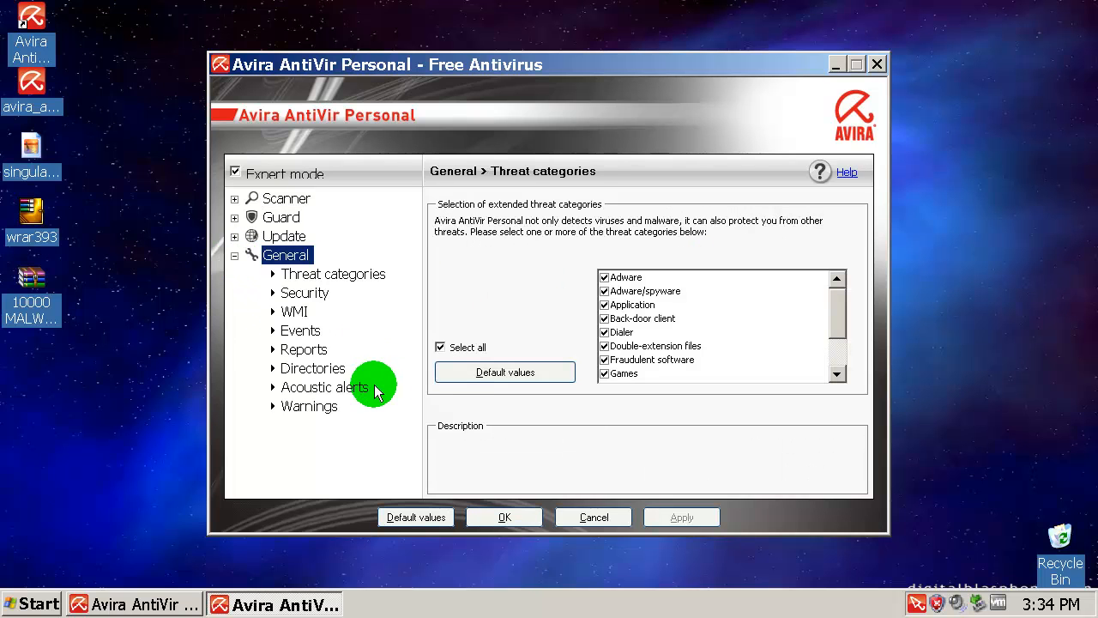
click(324, 387)
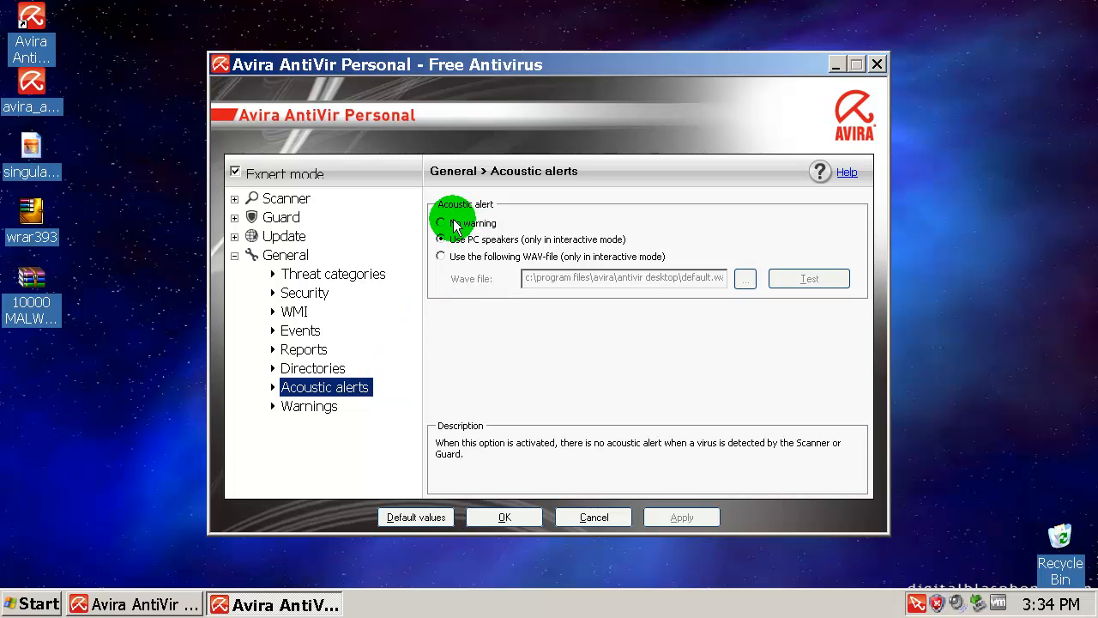
click(441, 223)
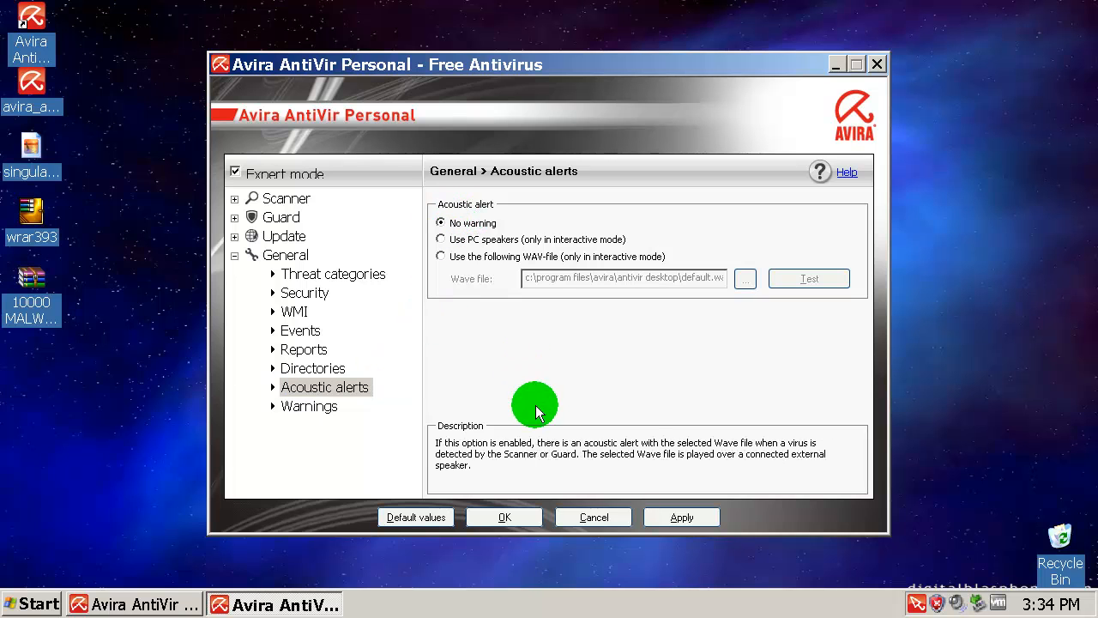
click(681, 517)
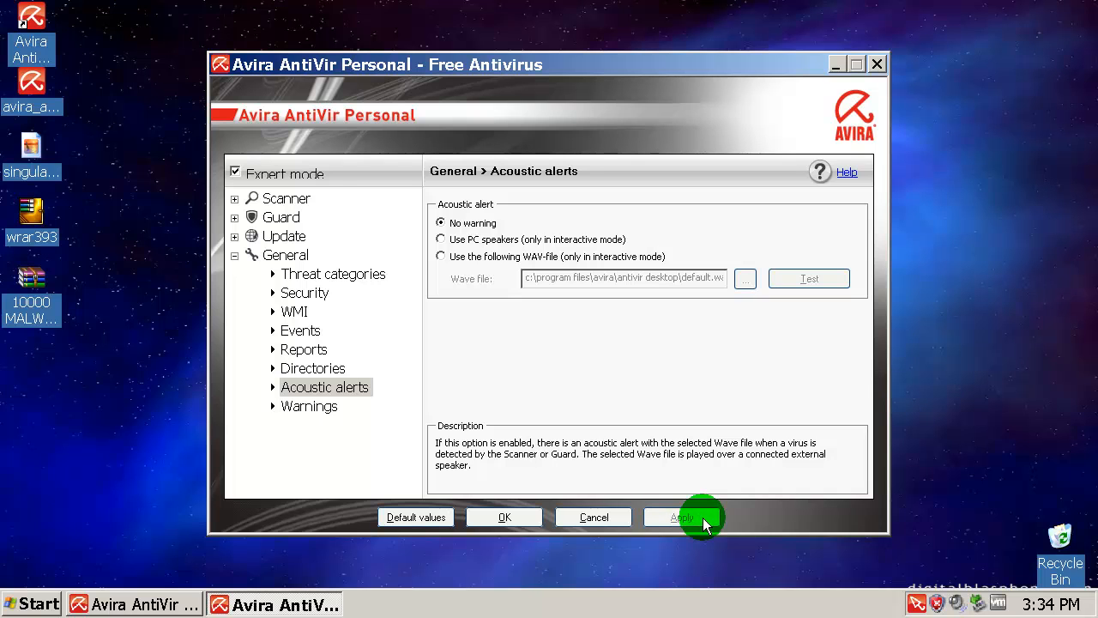
click(681, 516)
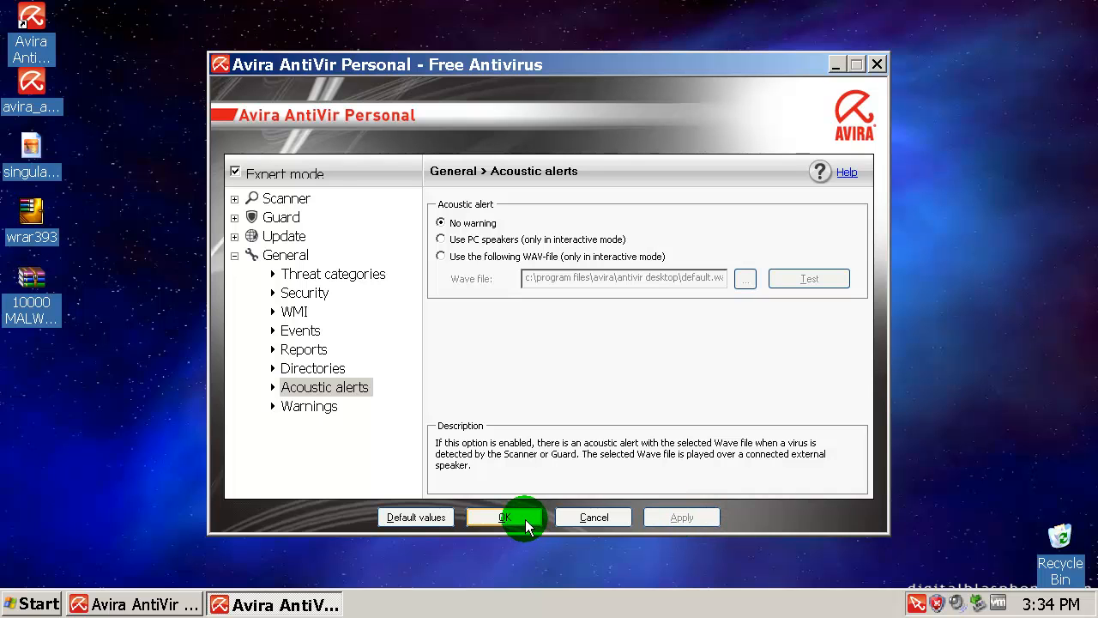
click(504, 516)
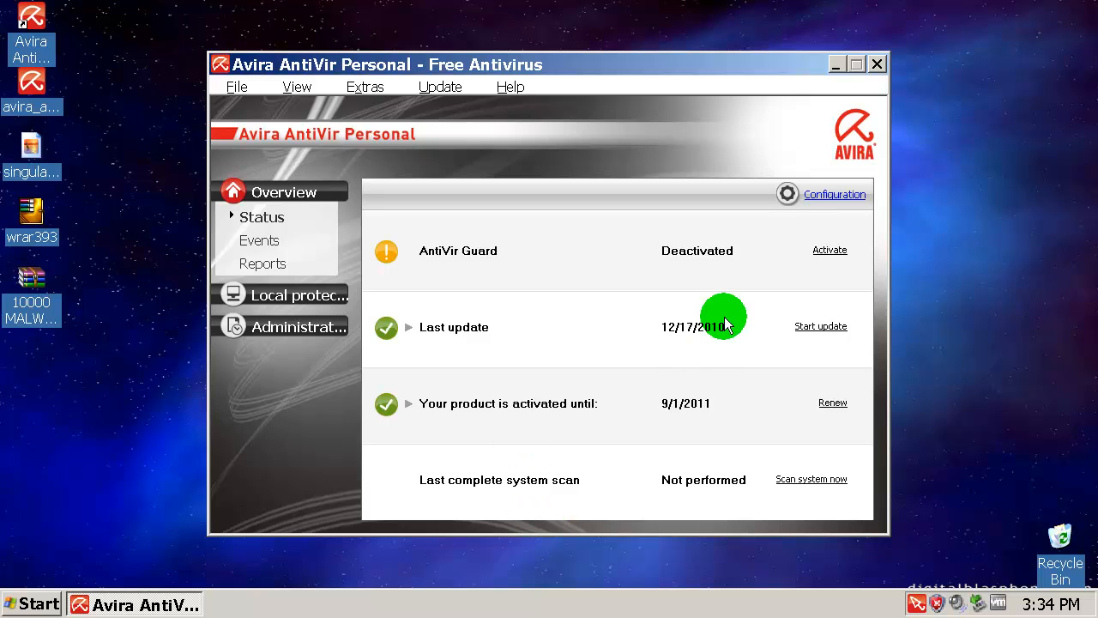
mouse_move(853, 77)
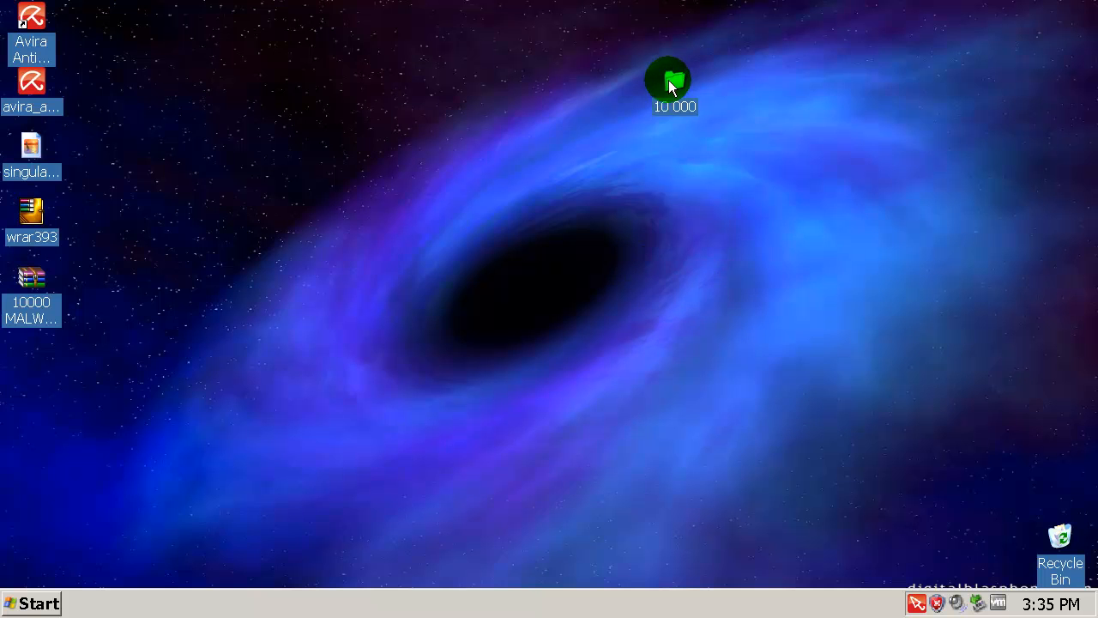
mouse_move(704, 258)
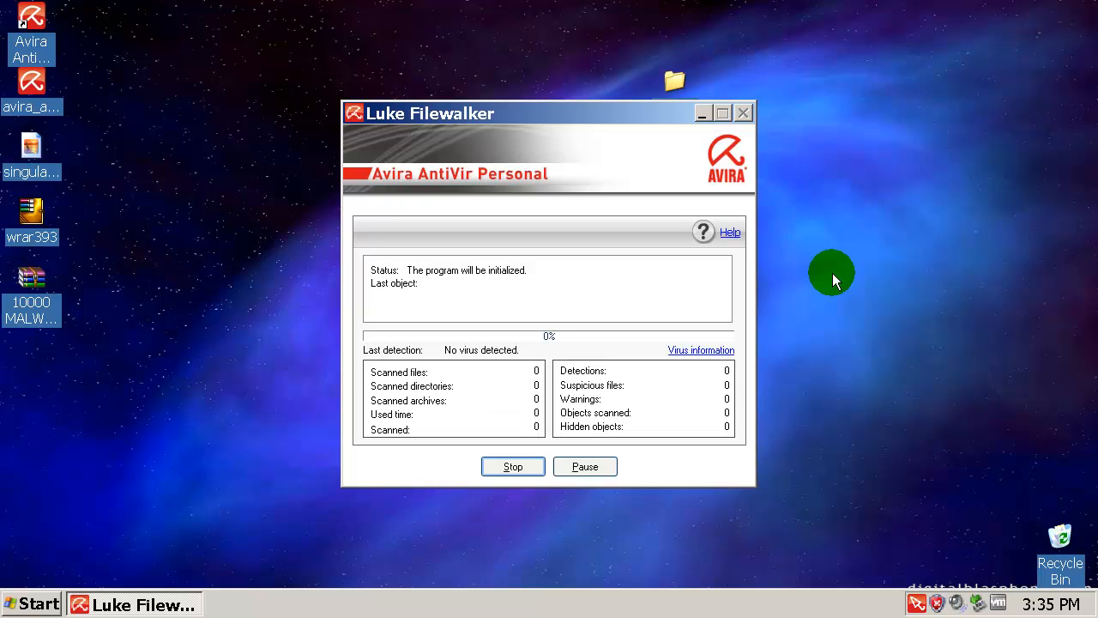
mouse_move(917, 600)
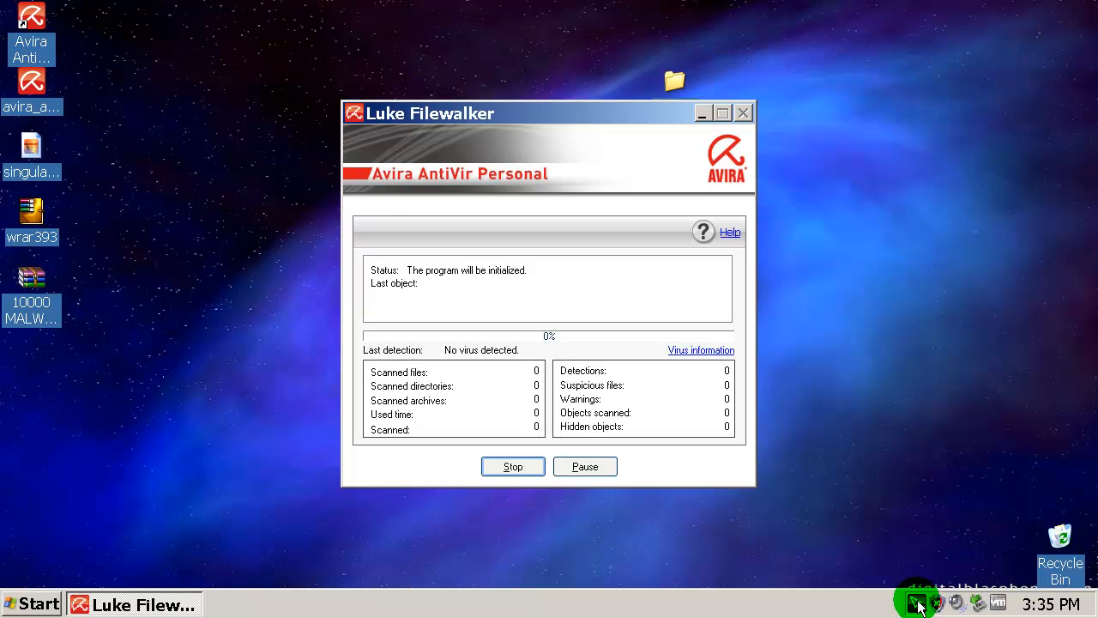
mouse_move(1002, 444)
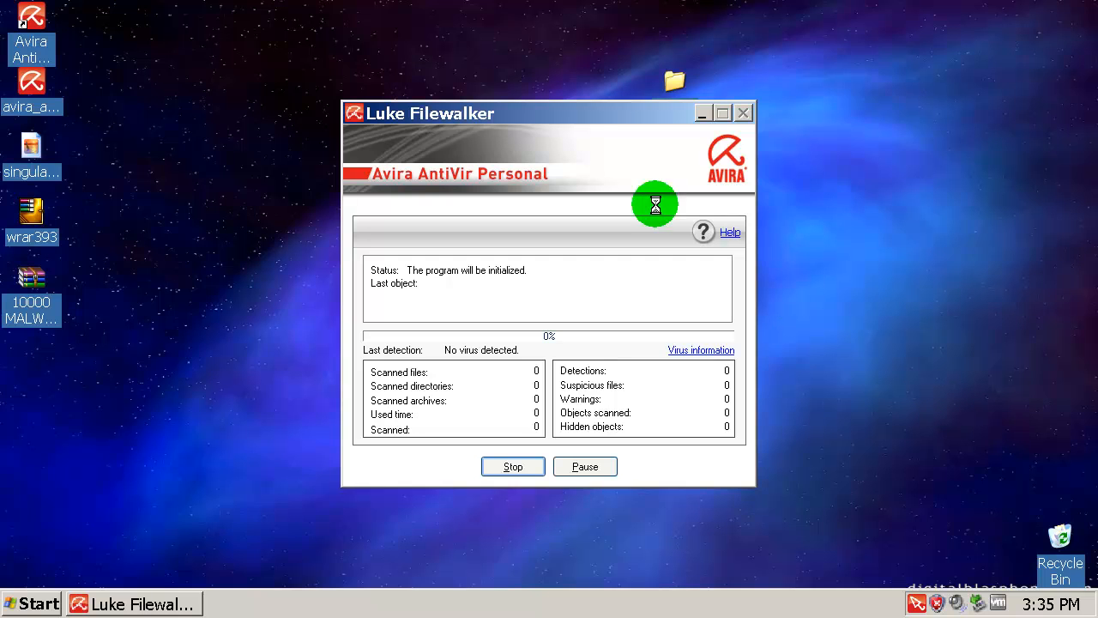
mouse_move(918, 454)
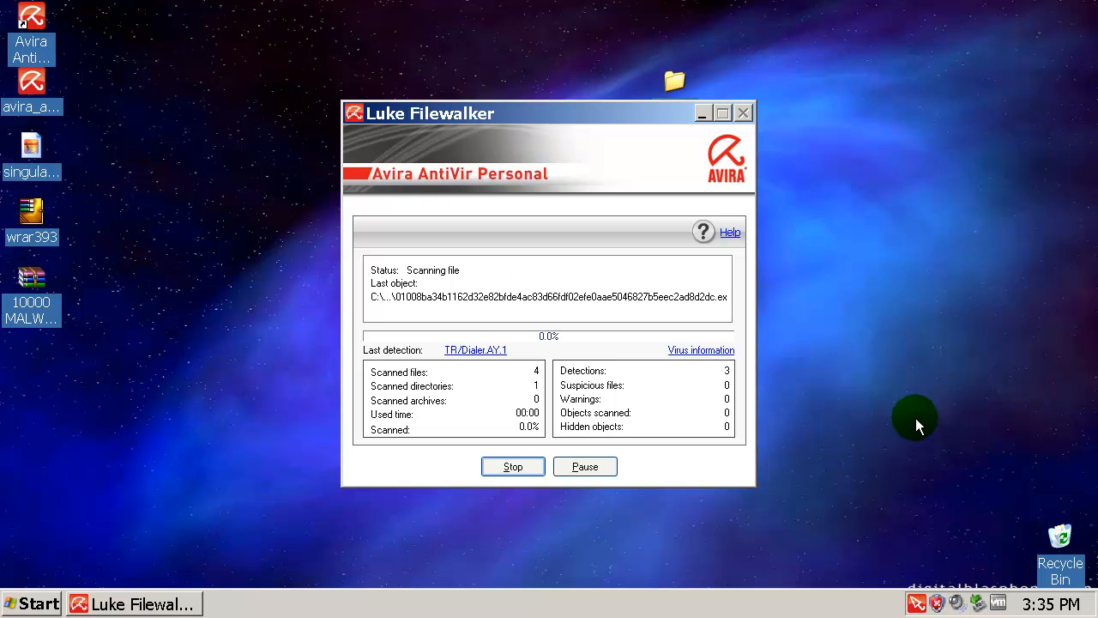
mouse_move(936, 407)
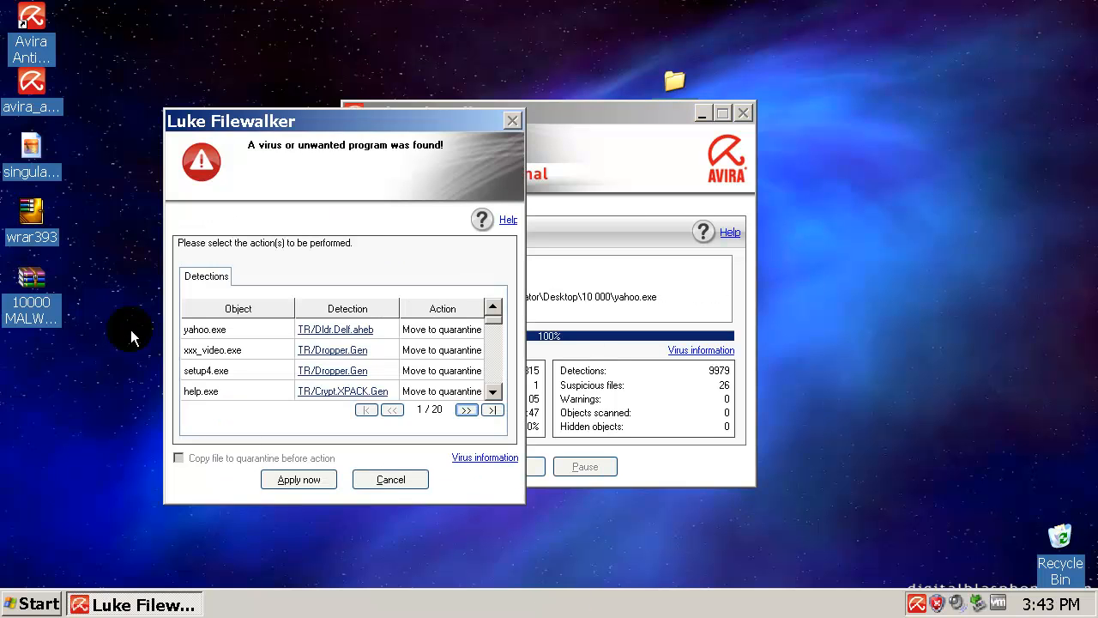
mouse_move(576, 161)
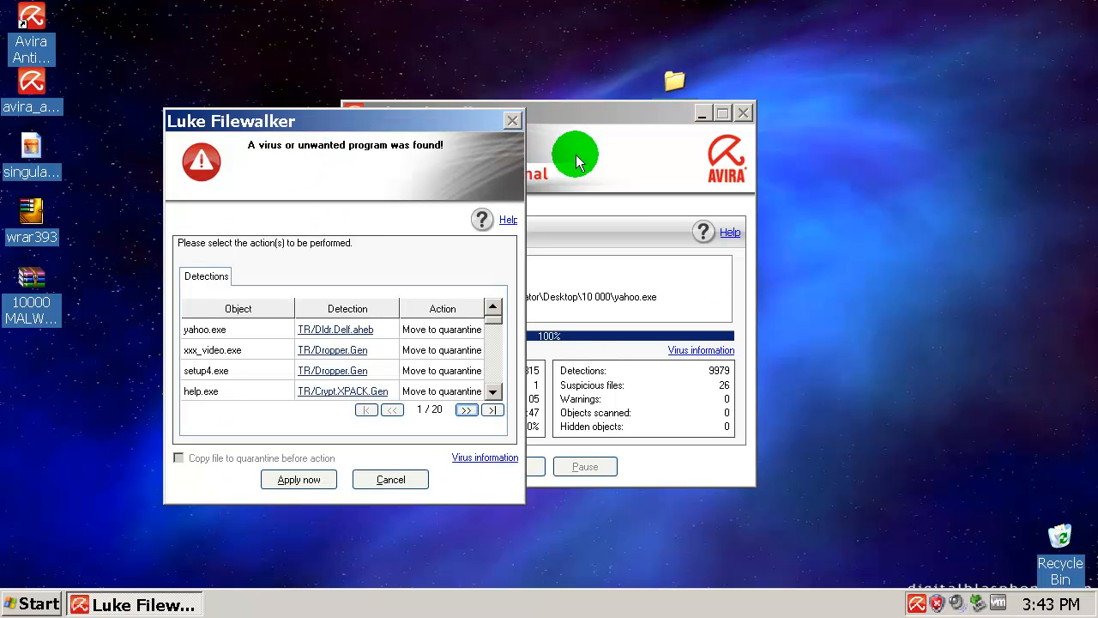
mouse_move(669, 171)
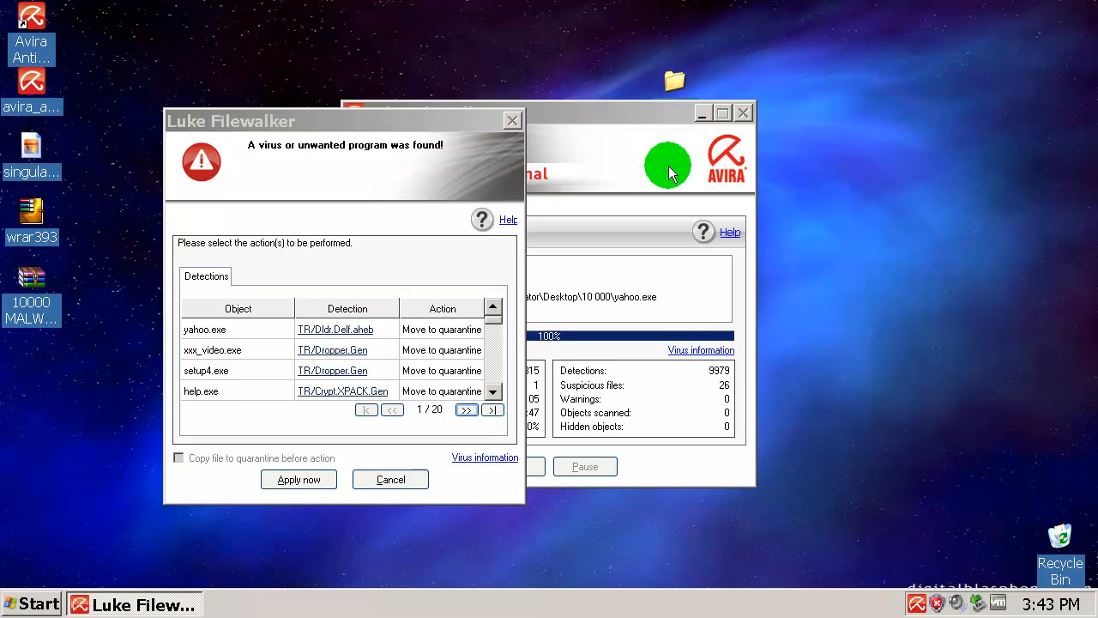
mouse_move(719, 373)
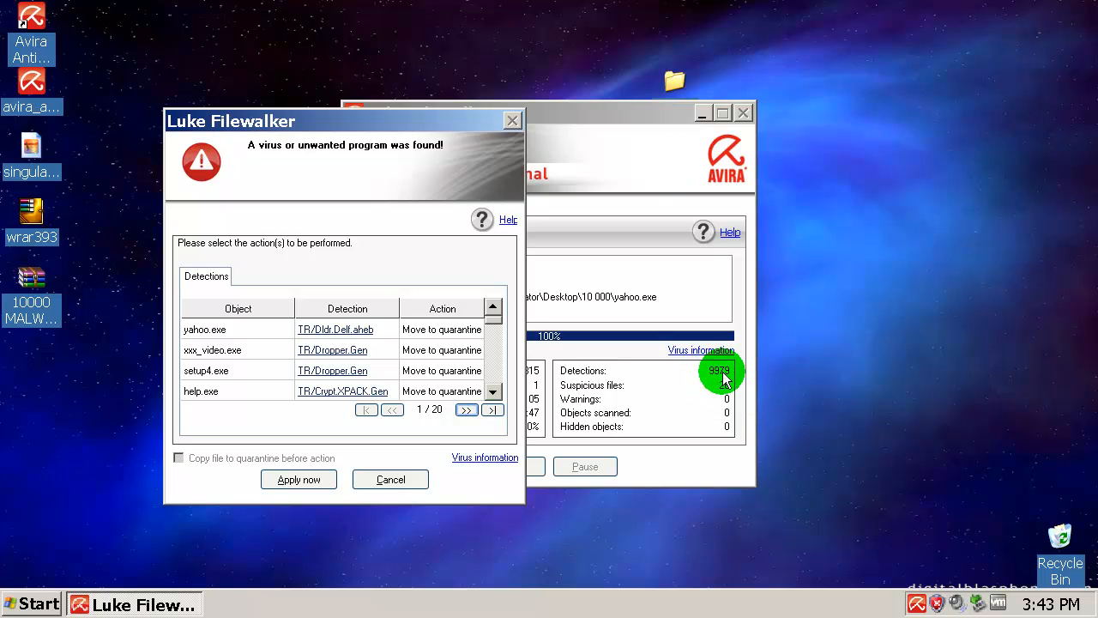
mouse_move(485, 349)
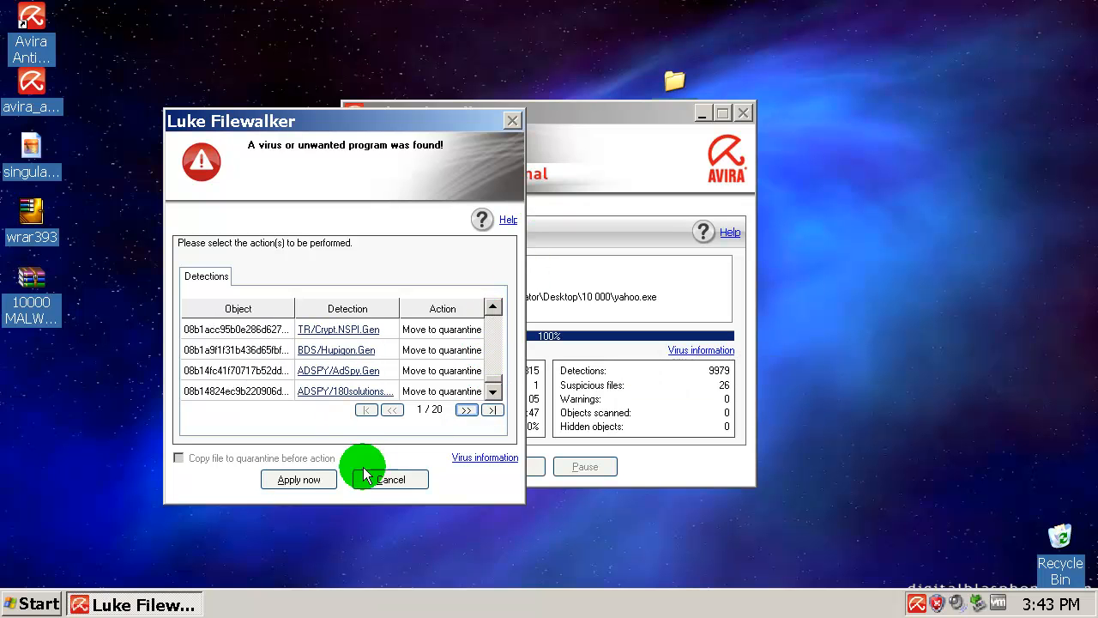
Apply the Move to quarantine action to all detected threats
click(391, 479)
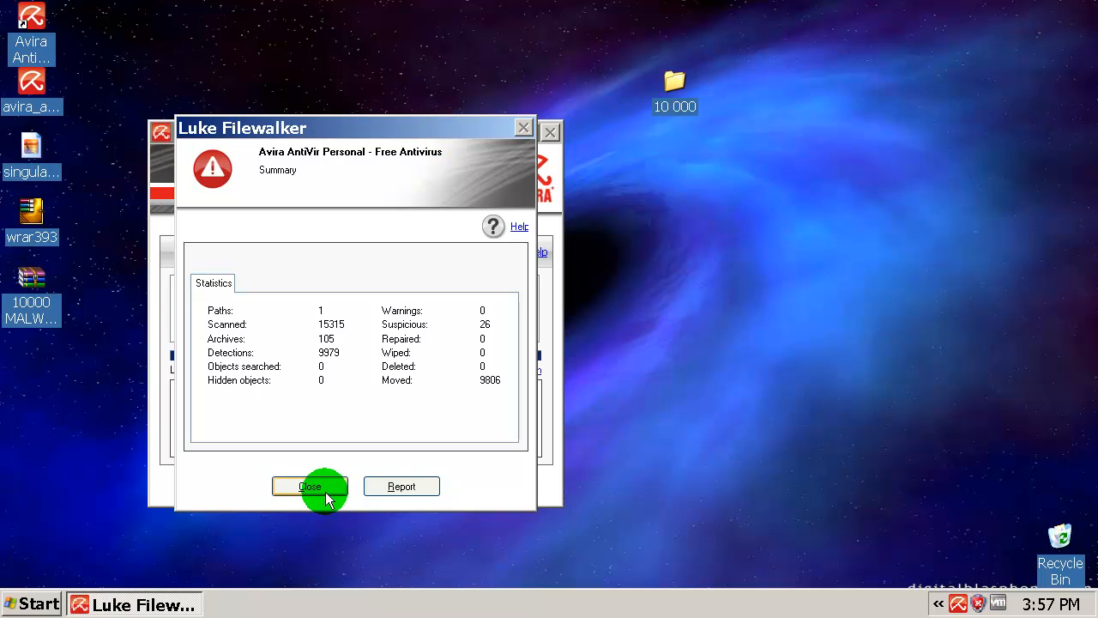
Dismiss the scan summary and end the scanner window, leaving the 10 000 folder on the desktop
click(310, 485)
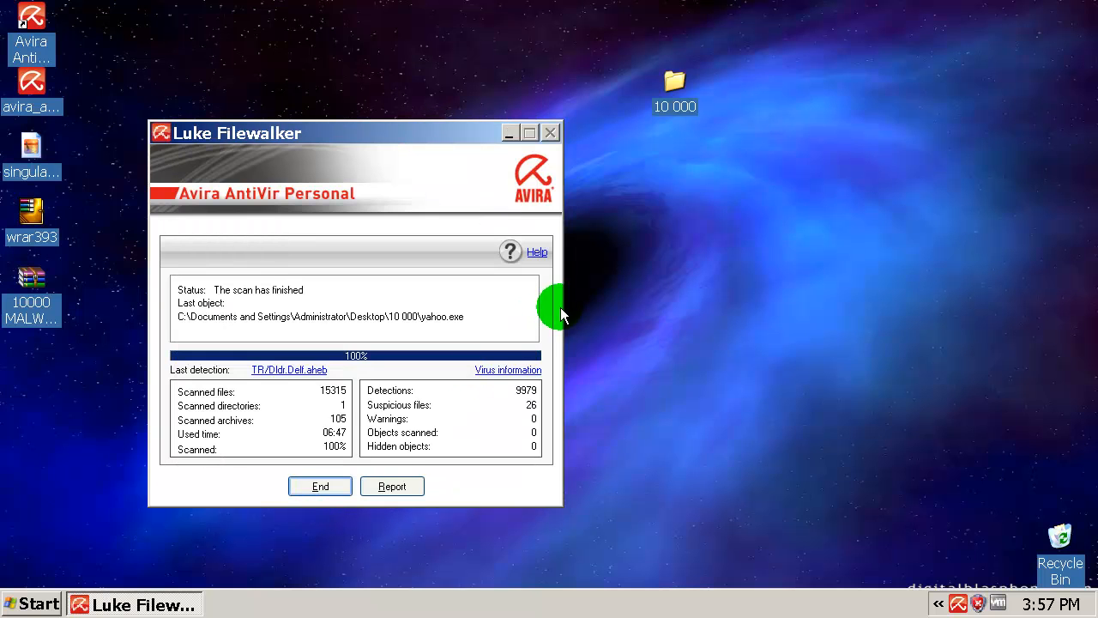
right_click(674, 86)
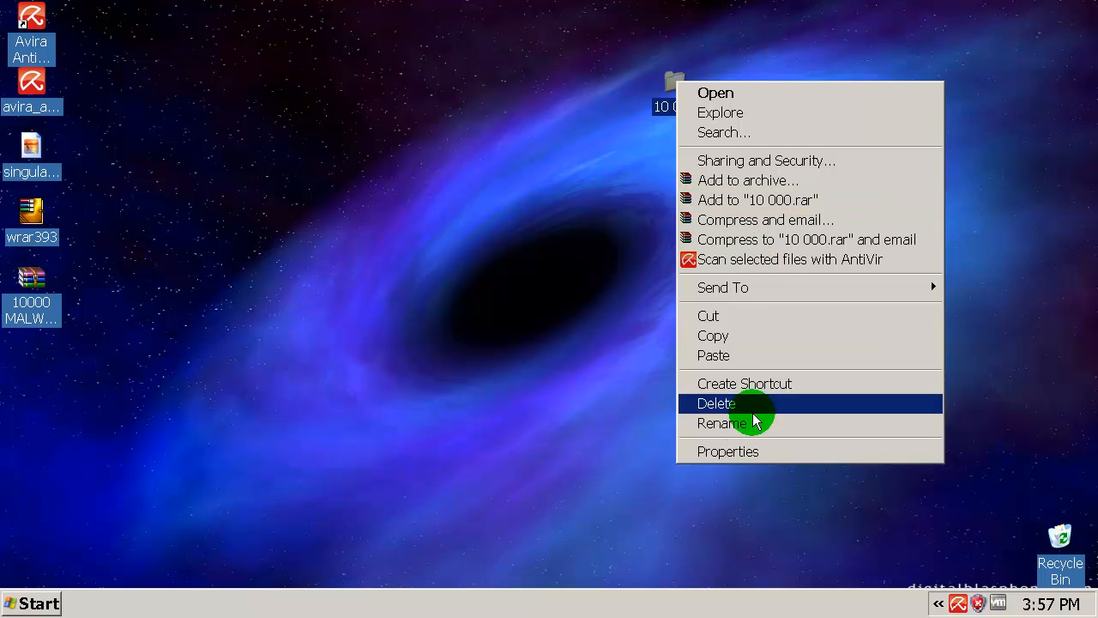
click(727, 452)
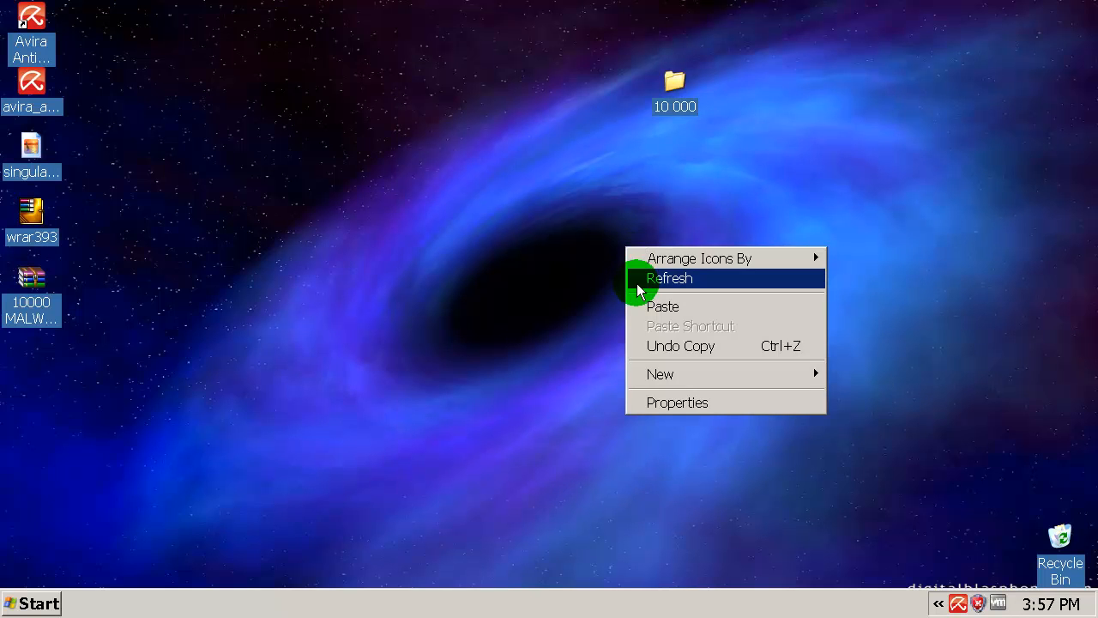
right_click(675, 86)
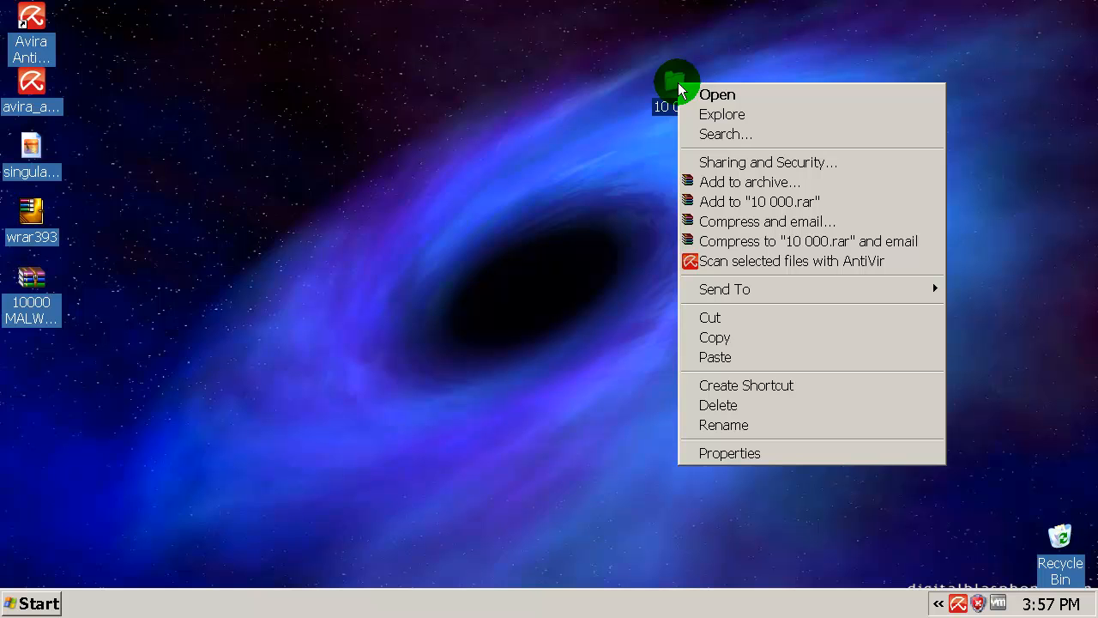
click(721, 262)
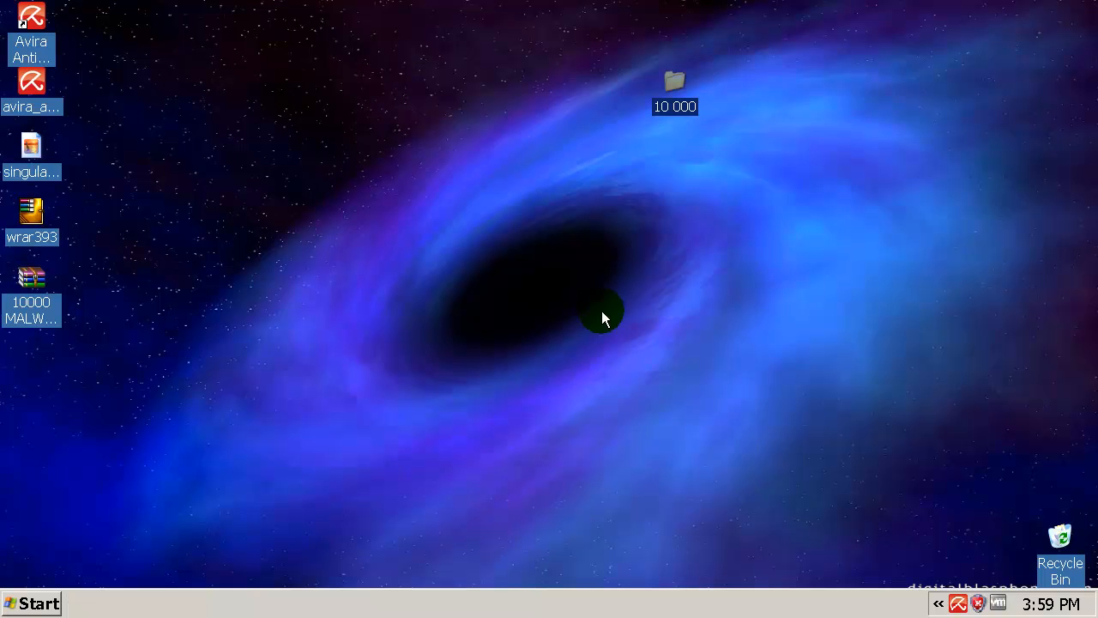
Inspect the 10 000 folder's properties and contents, confirming 194 files remain
right_click(675, 83)
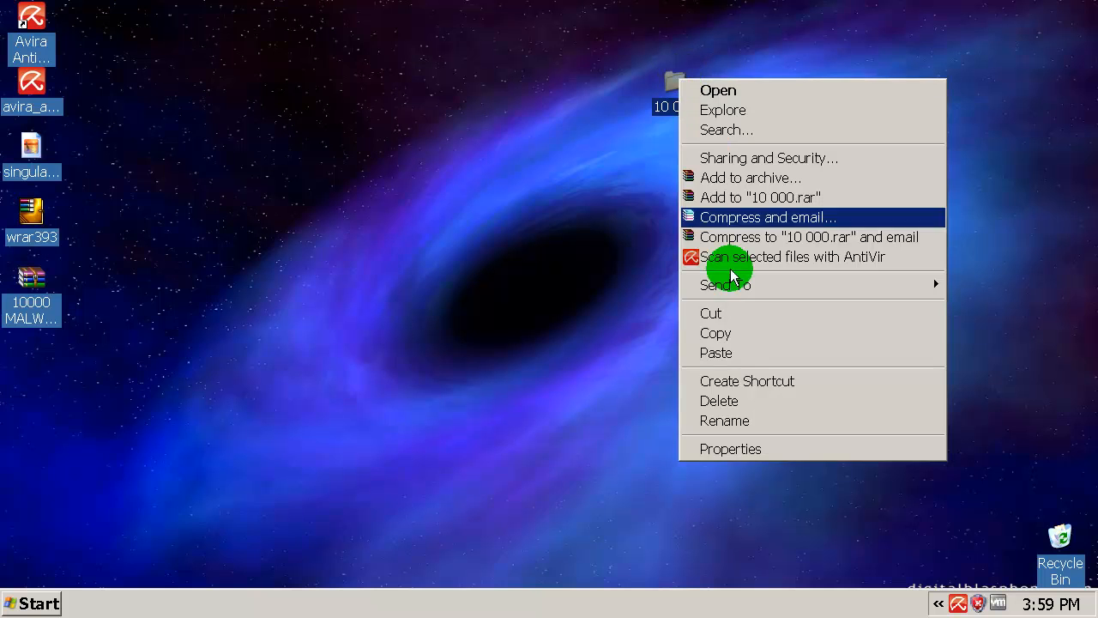
click(730, 448)
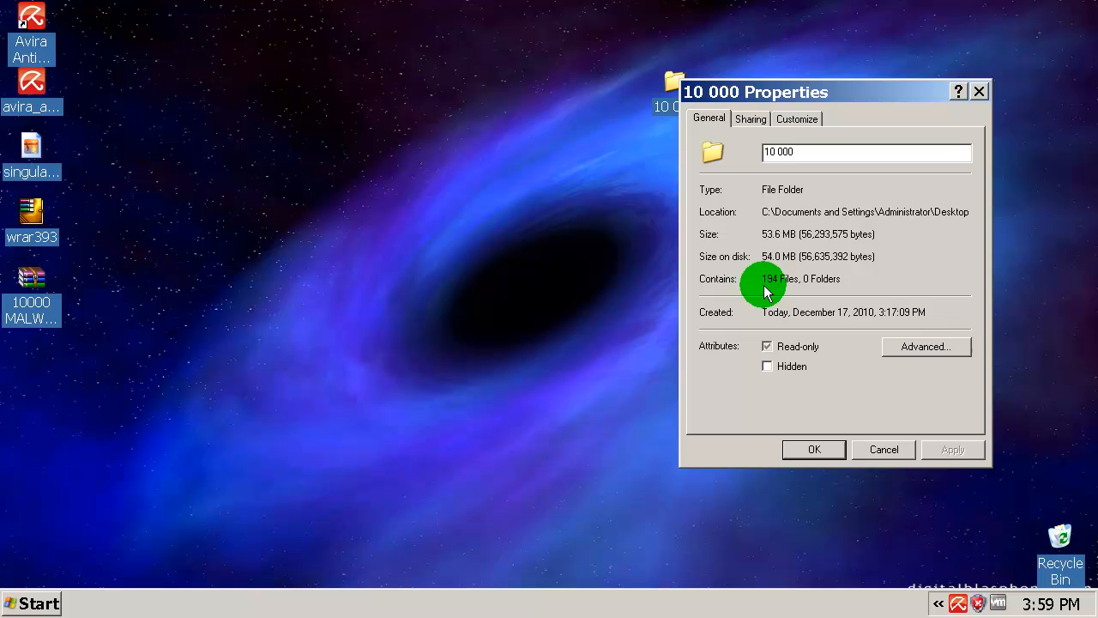
click(813, 449)
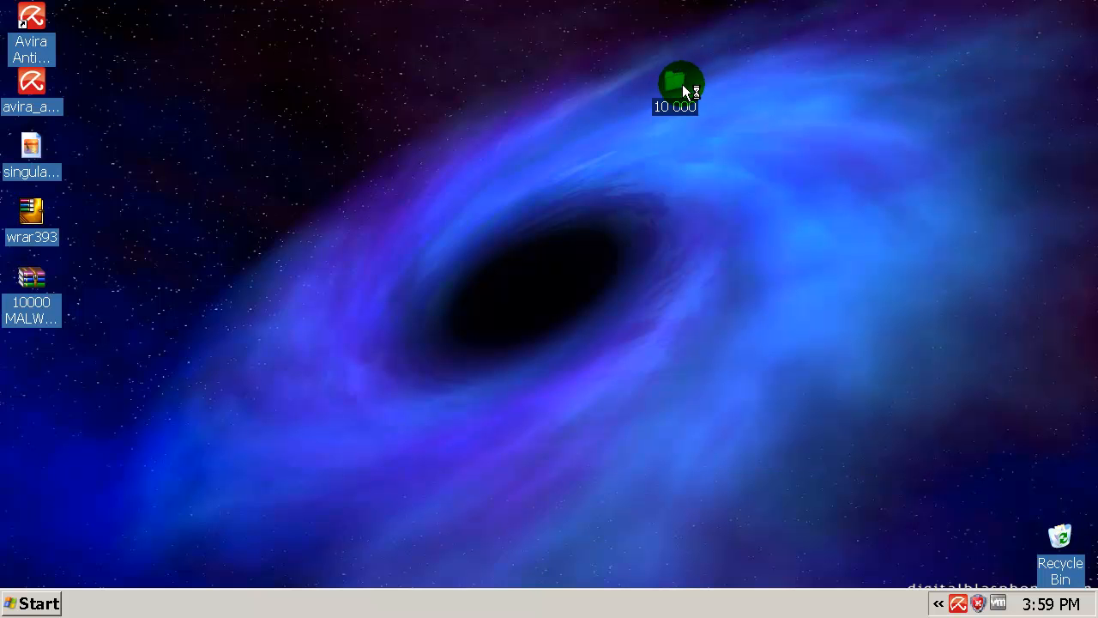
double_click(676, 81)
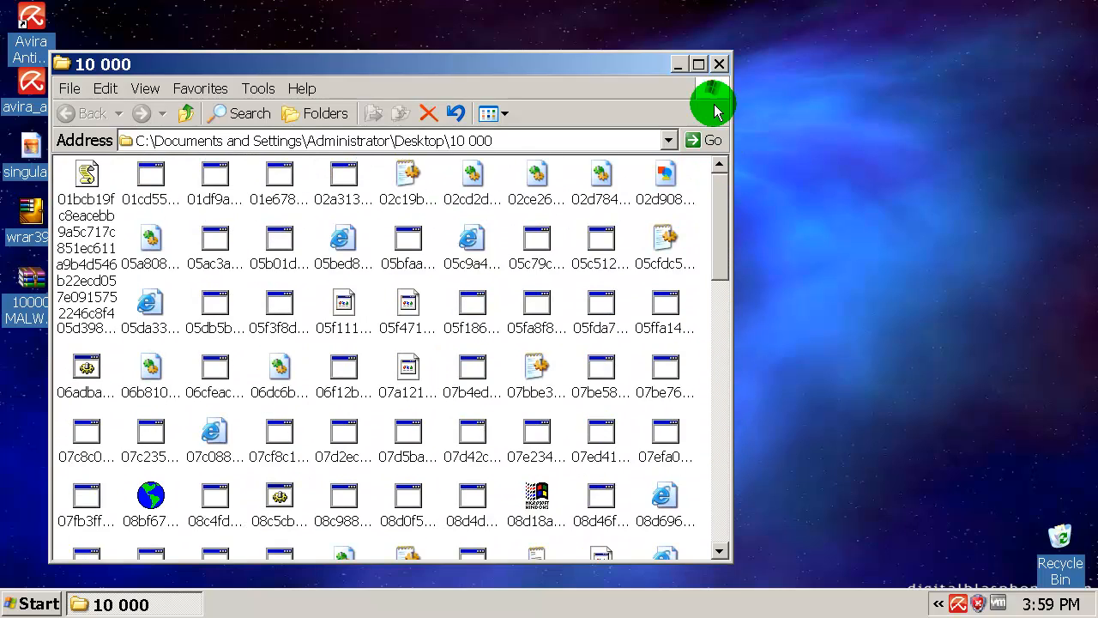
click(719, 63)
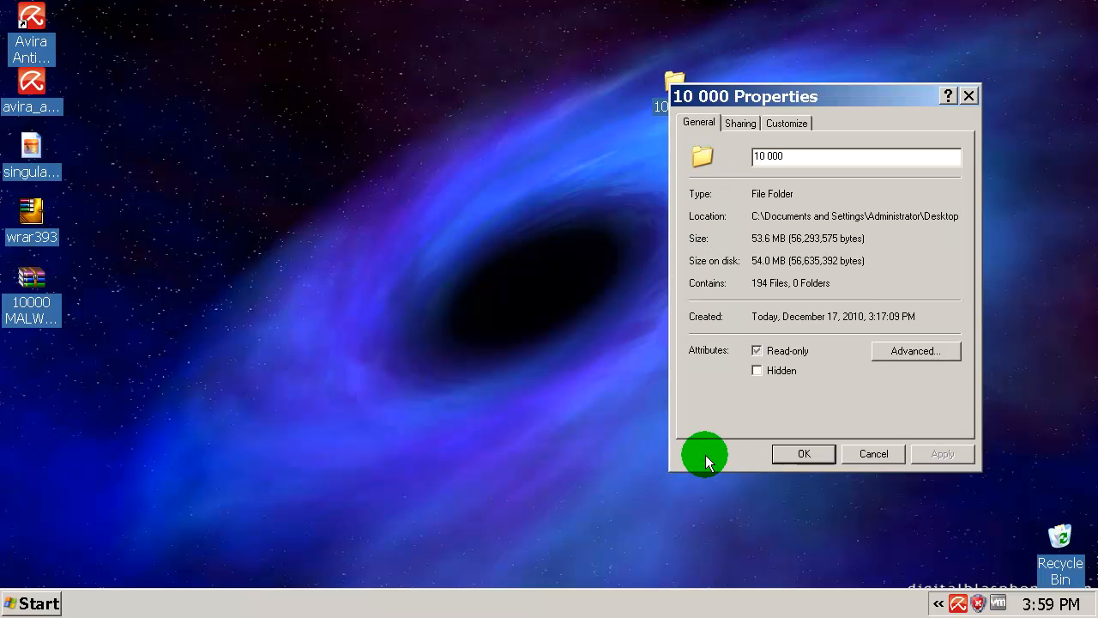
click(804, 454)
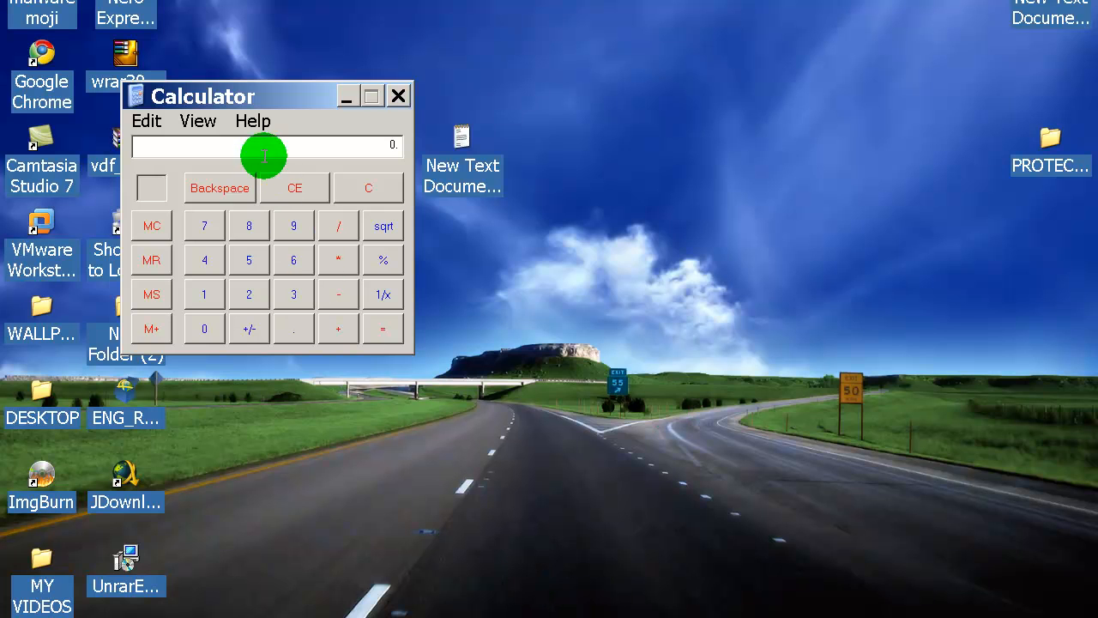
Enter 9806, the quarantined detection count, in Calculator
click(204, 329)
text(9806.)
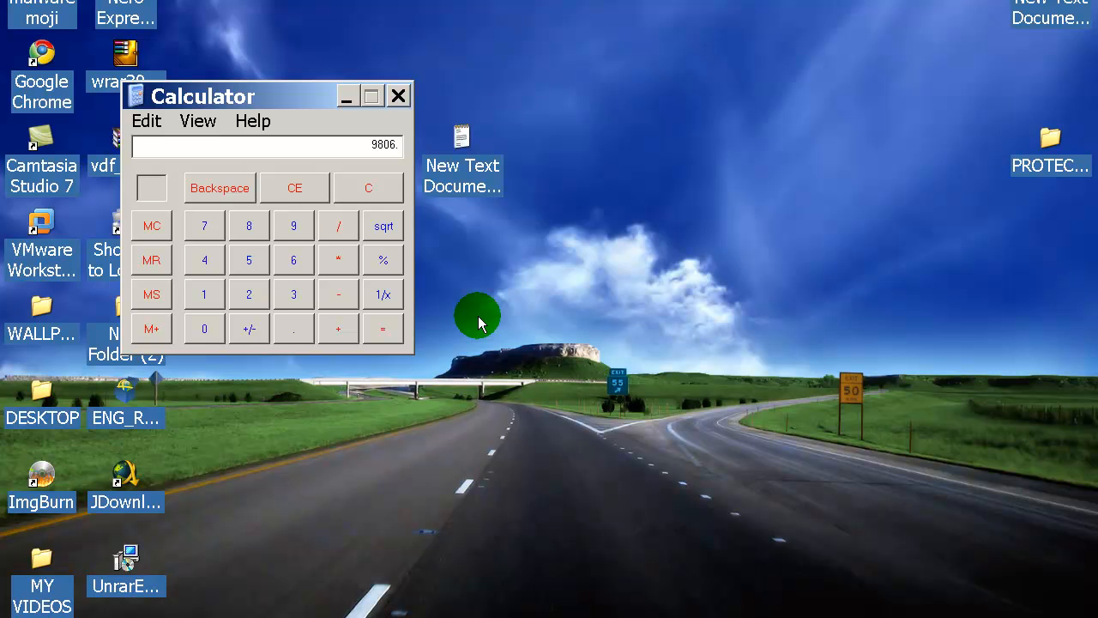
click(461, 150)
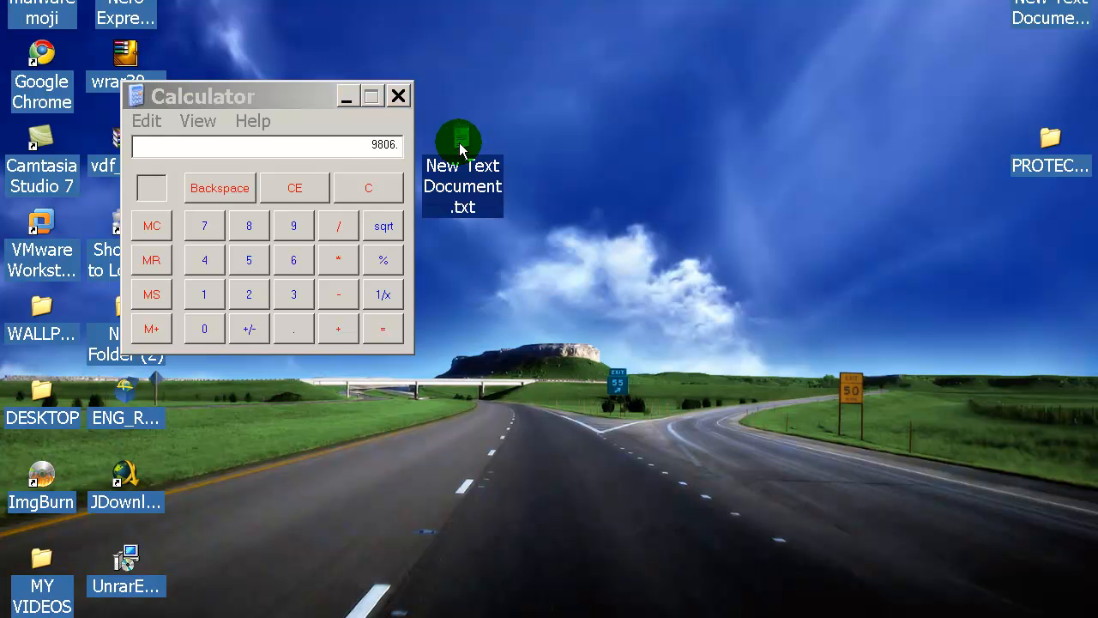
Type 98.06 after 'AVIRA =' in New Text Document.txt and highlight that line
double_click(463, 171)
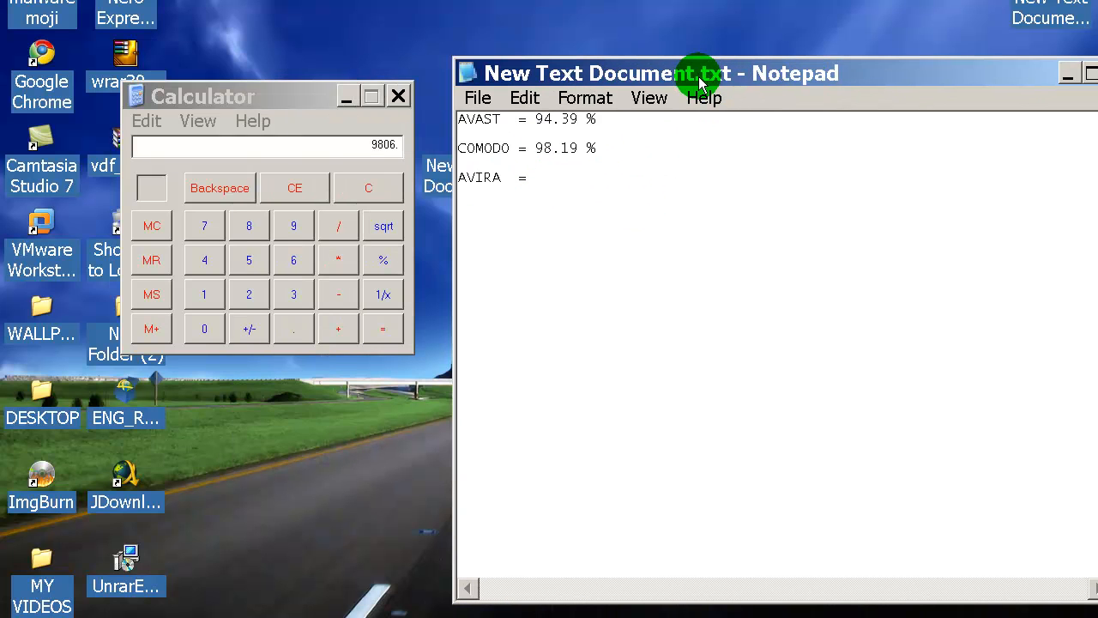
text(98)
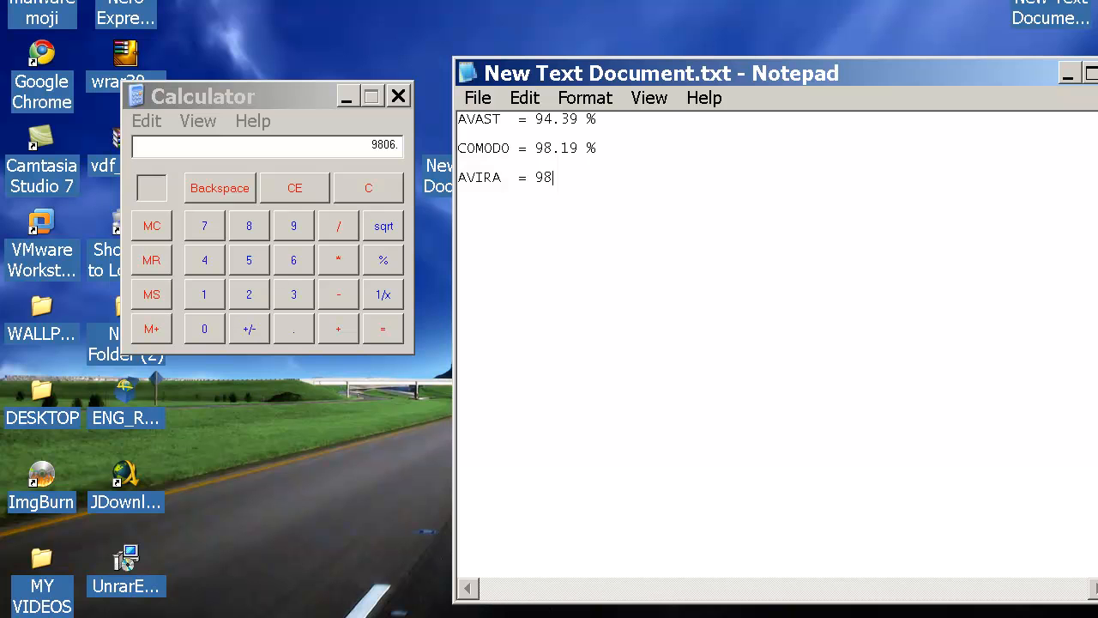
text(.06 %)
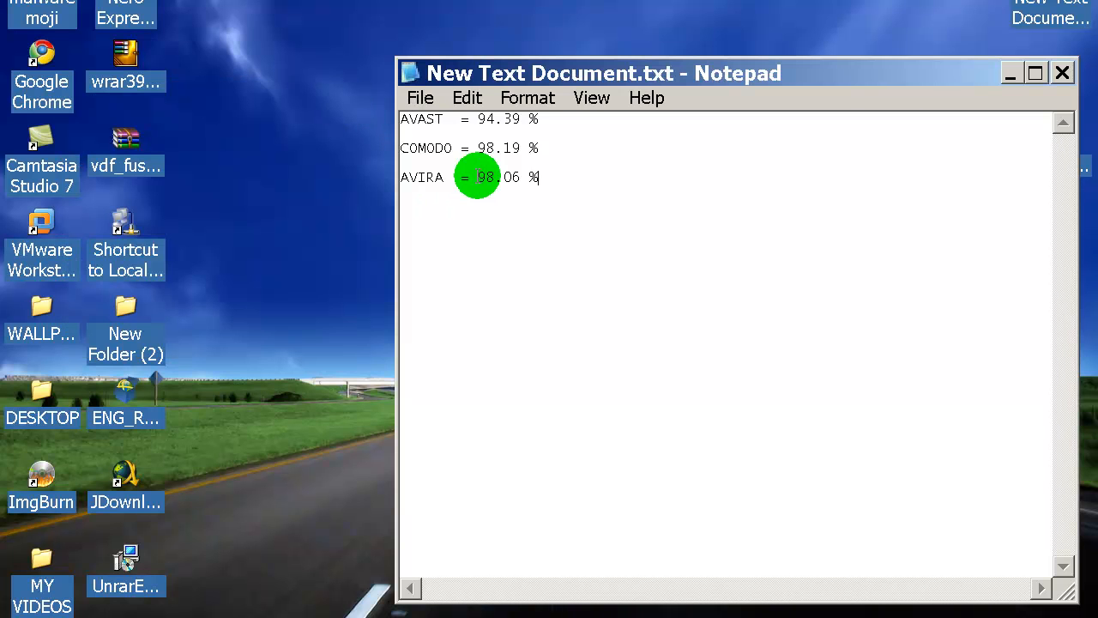
triple_click(467, 148)
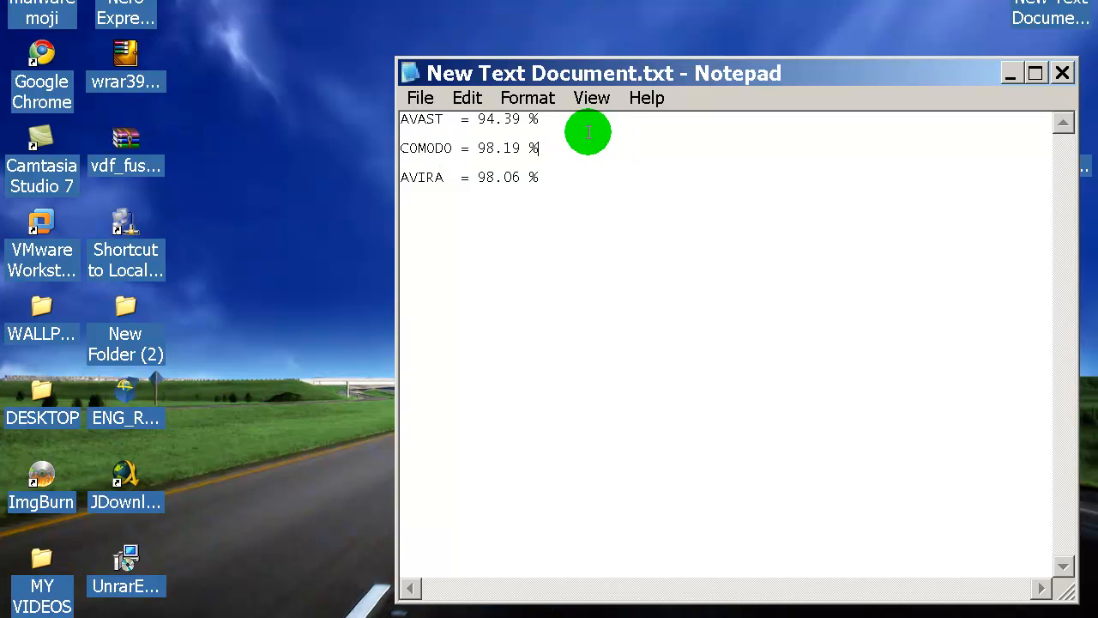
mouse_move(551, 150)
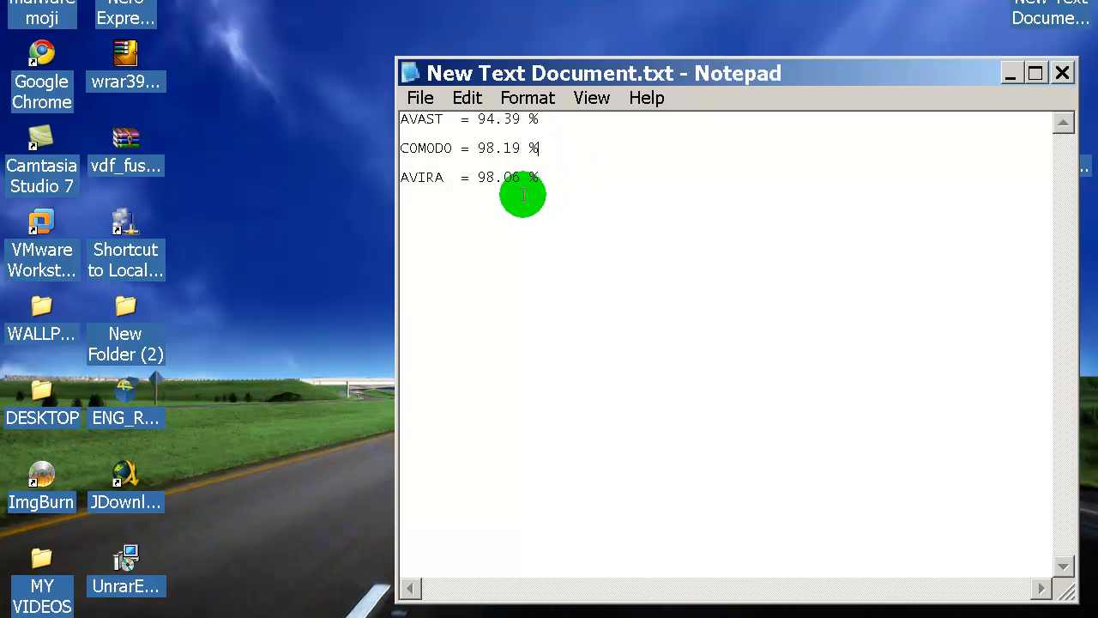
mouse_move(551, 176)
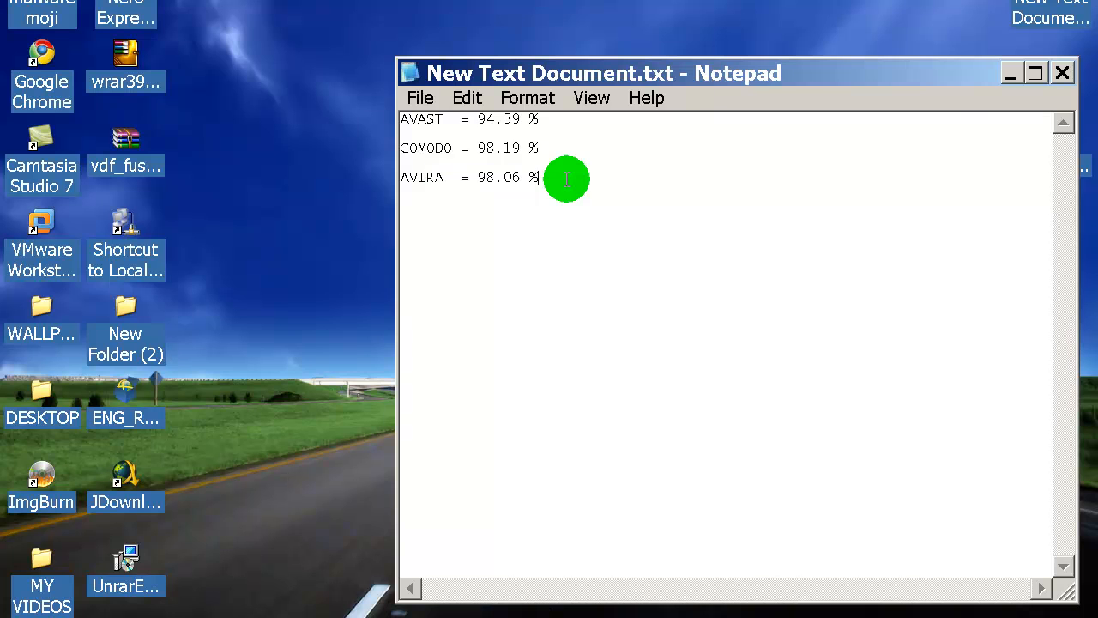
mouse_move(520, 179)
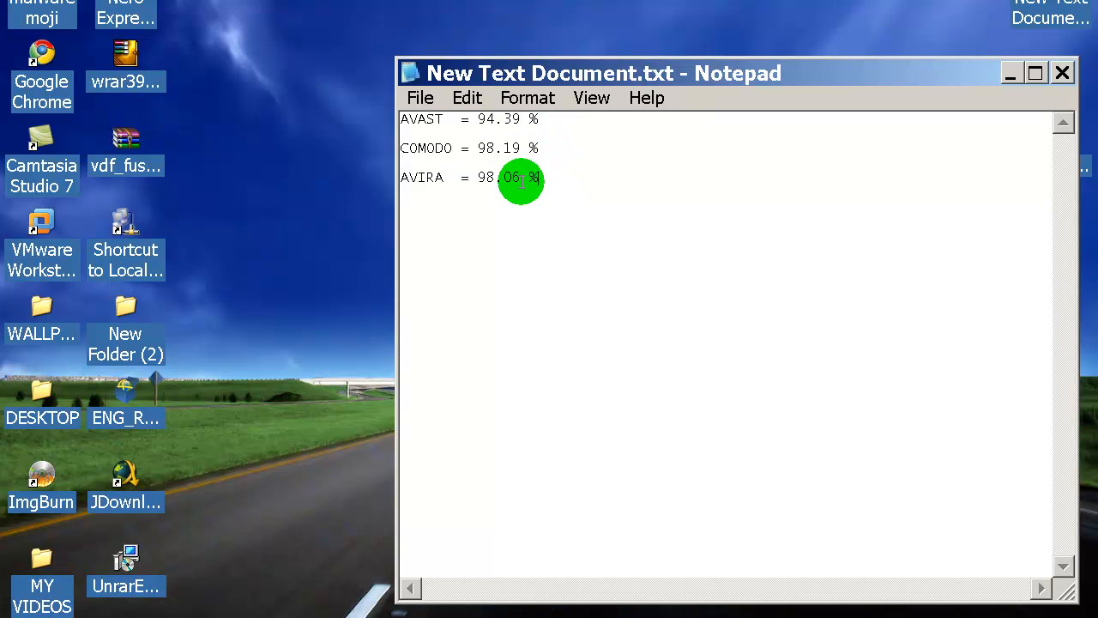